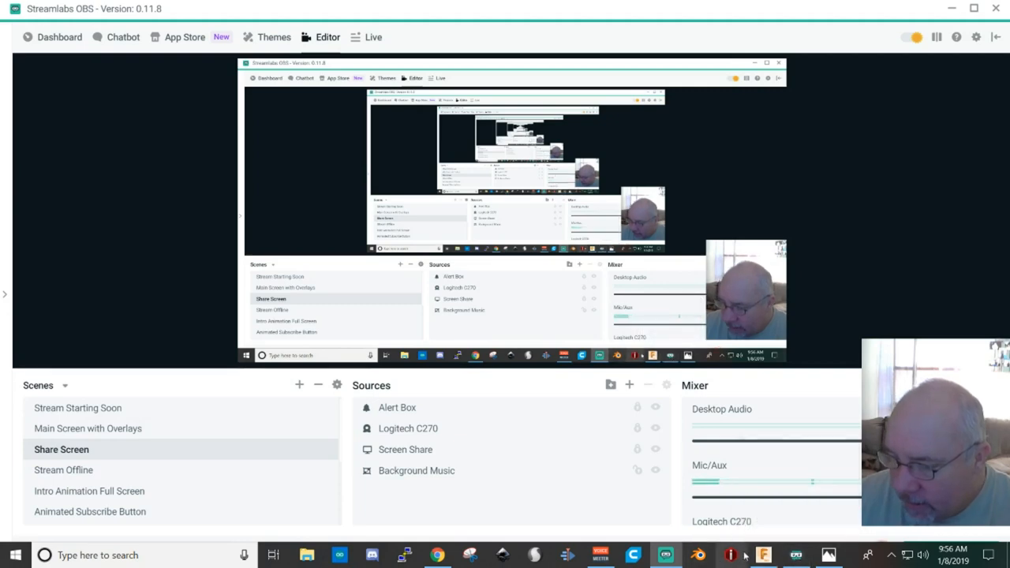
- Switch to the empty untitled Fusion 360 design viewed from the top
click(762, 555)
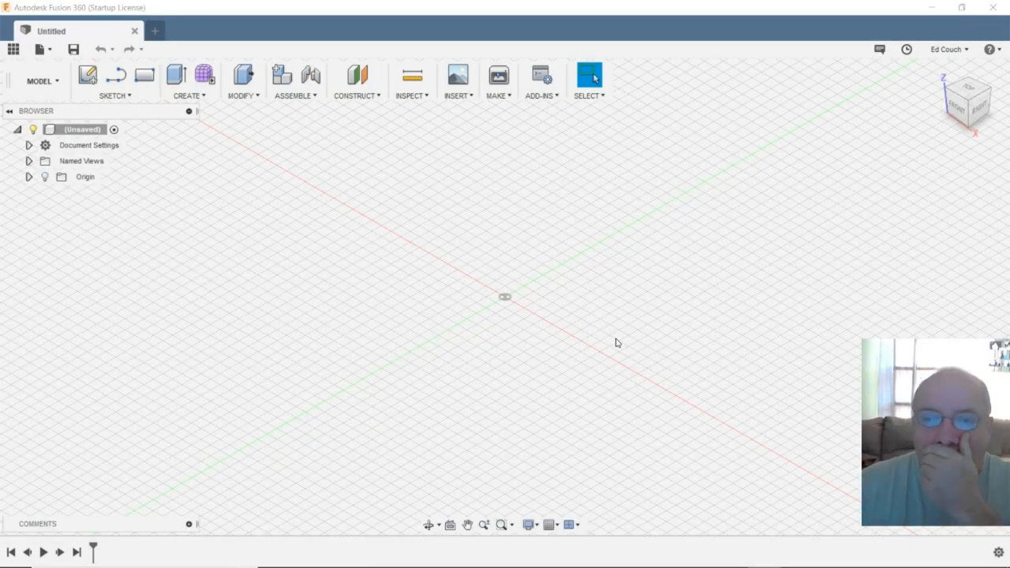
mouse_move(830, 187)
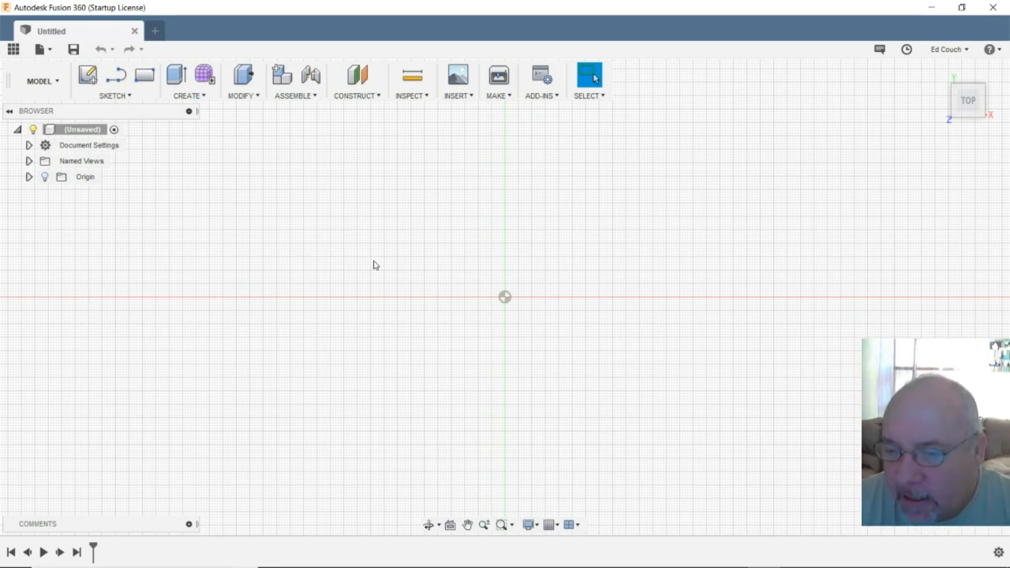
mouse_move(145, 266)
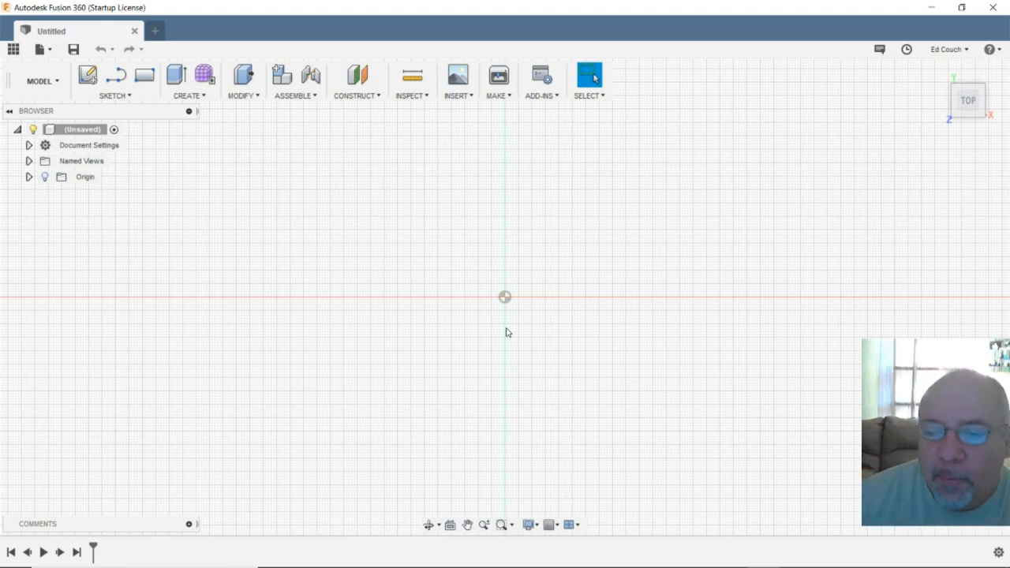
mouse_move(574, 325)
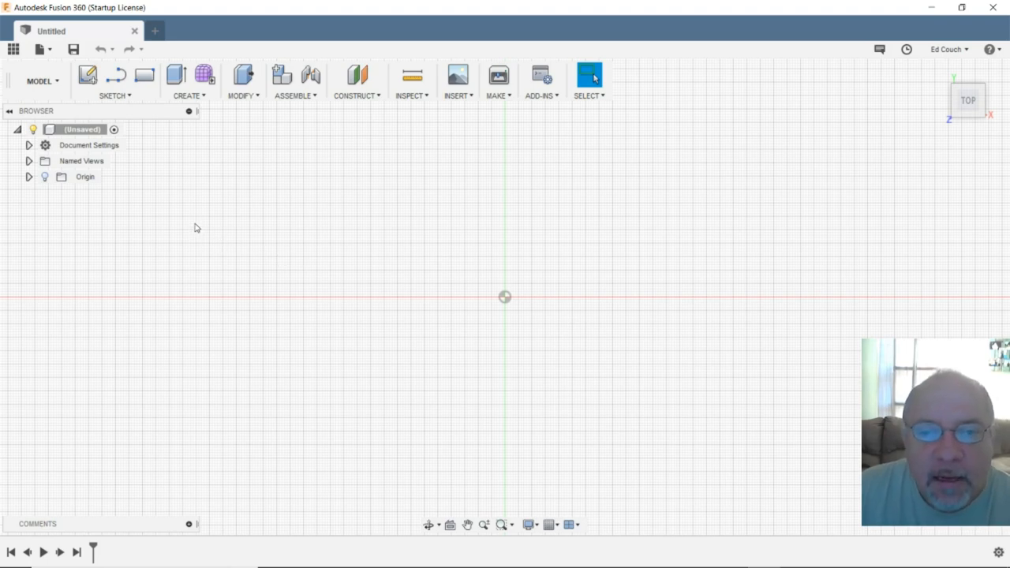
mouse_move(88, 74)
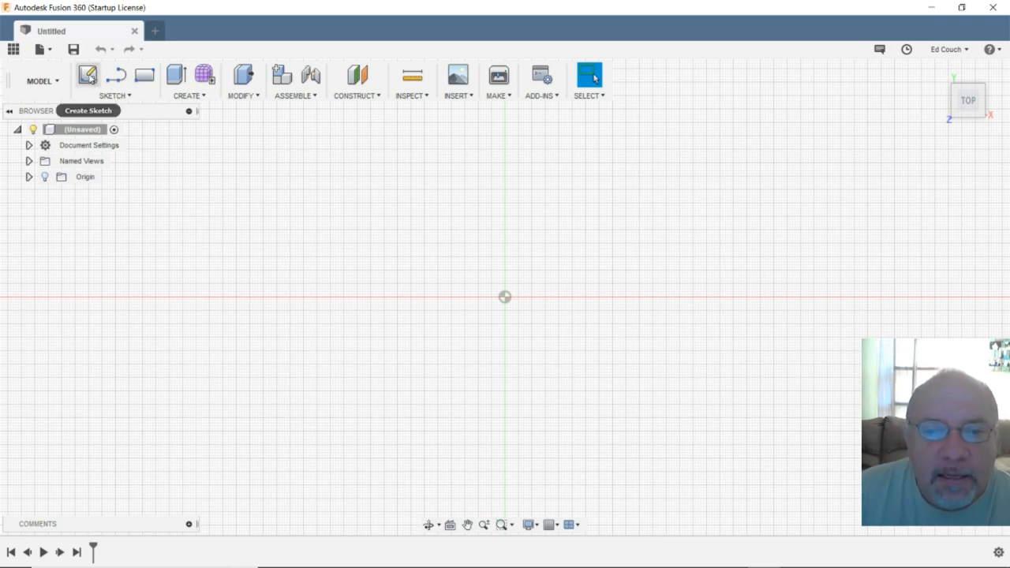
- Sketch two concentric circles at the origin, Ø41 mm and Ø46 mm
click(87, 74)
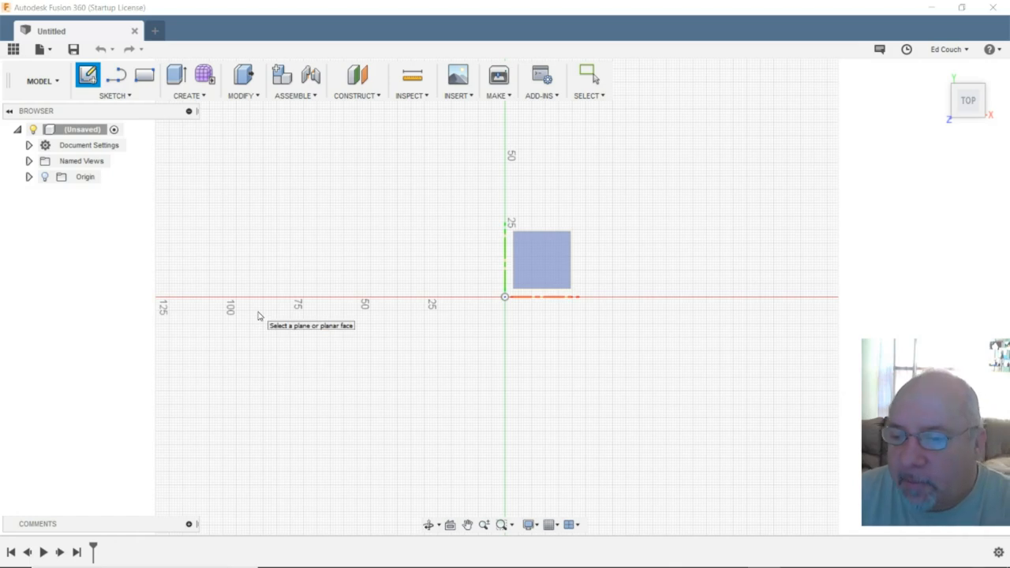
mouse_move(198, 349)
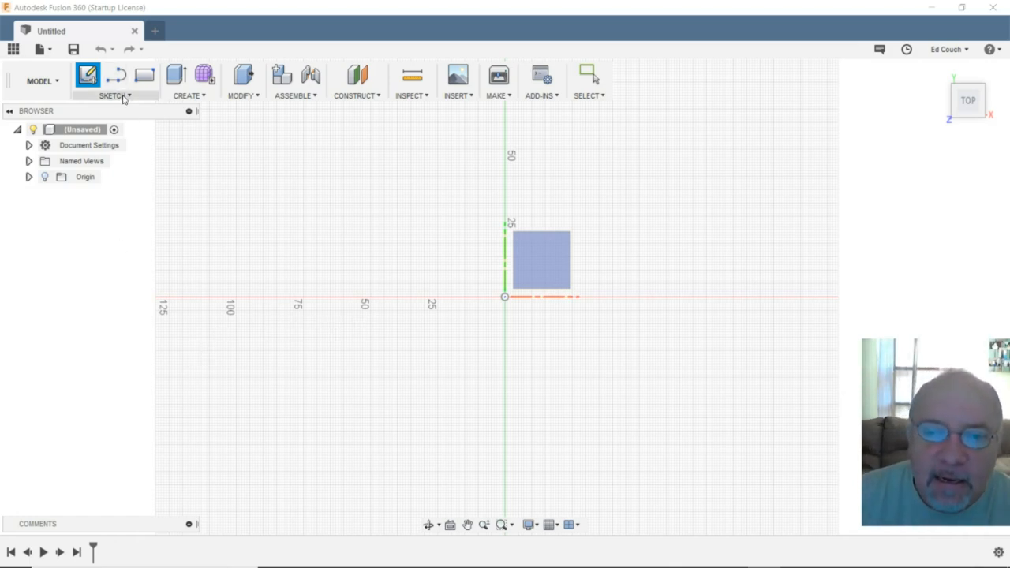
click(113, 96)
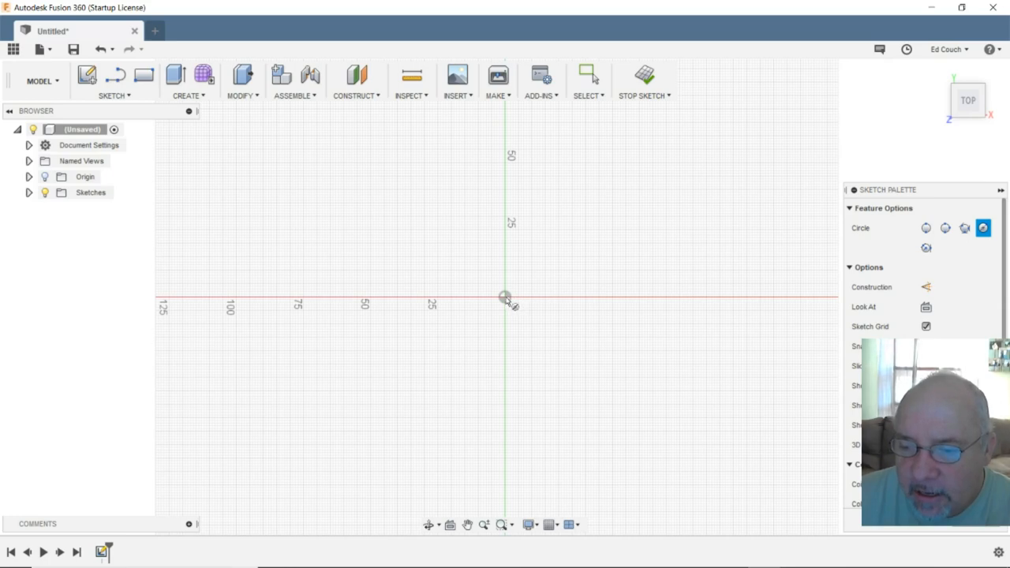
drag(505, 297, 544, 353)
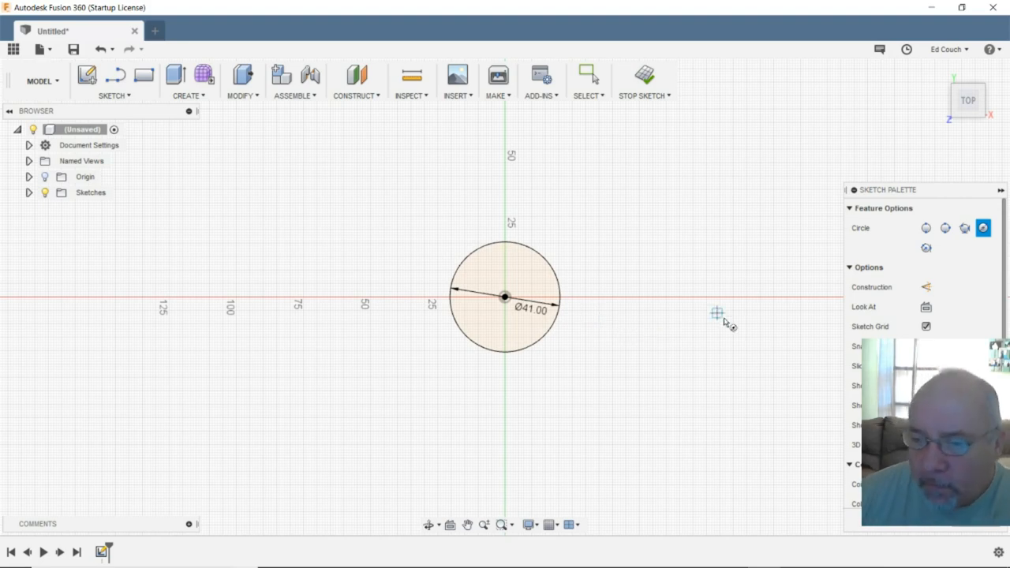
mouse_move(319, 168)
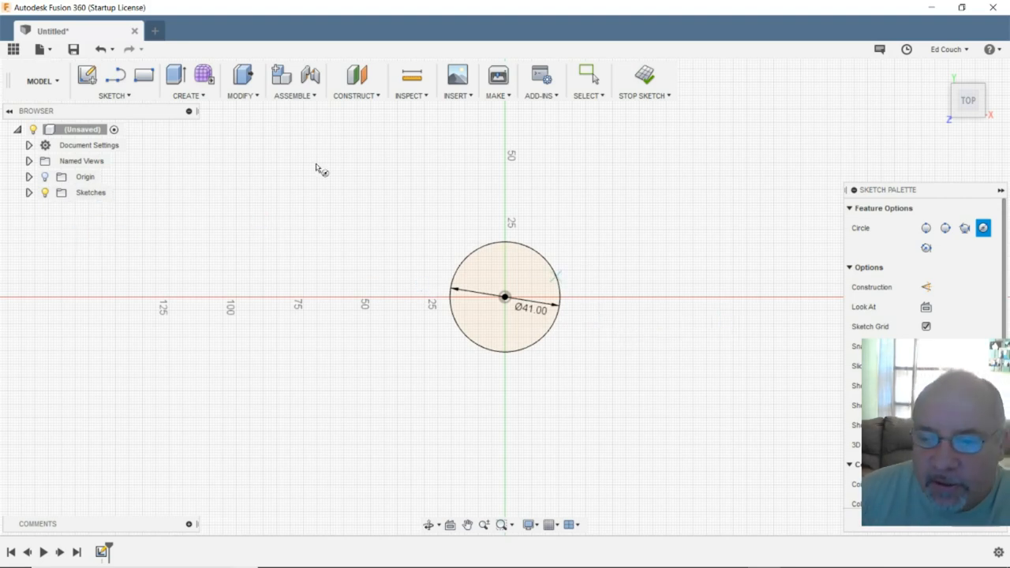
click(115, 95)
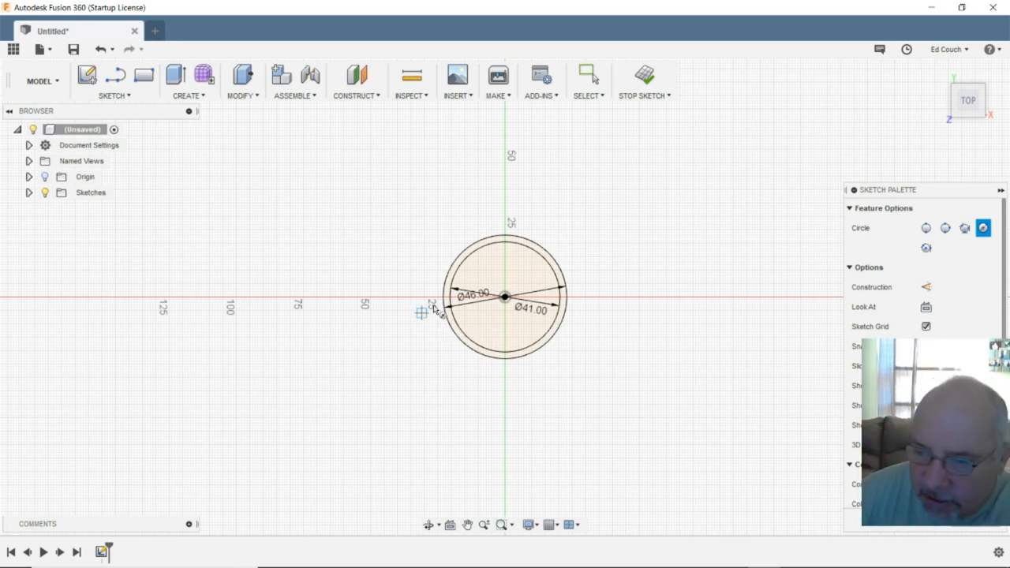
mouse_move(448, 310)
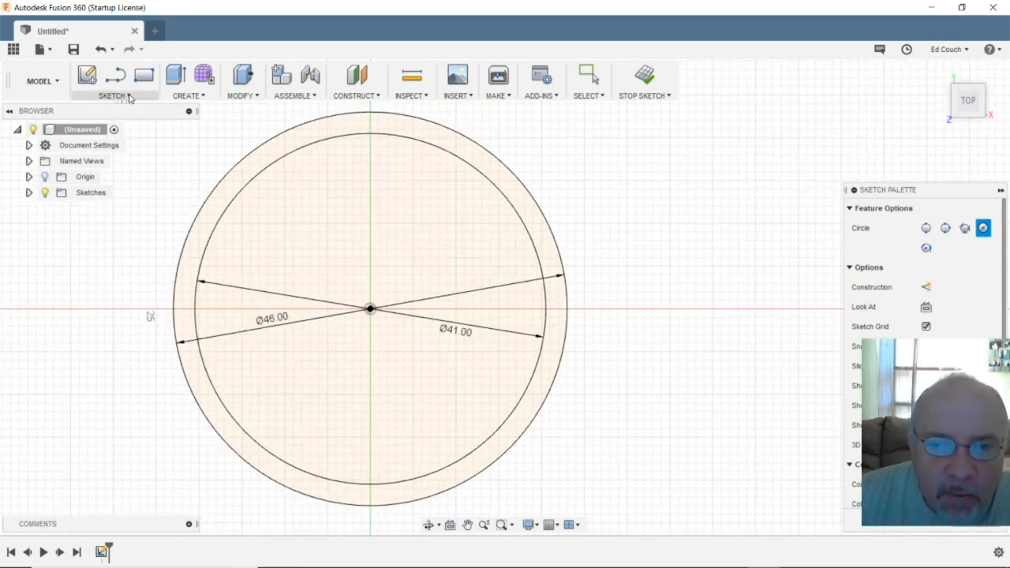
- Draw a small rectangular lug outline inward from the left edge of the Ø41 circle
click(113, 96)
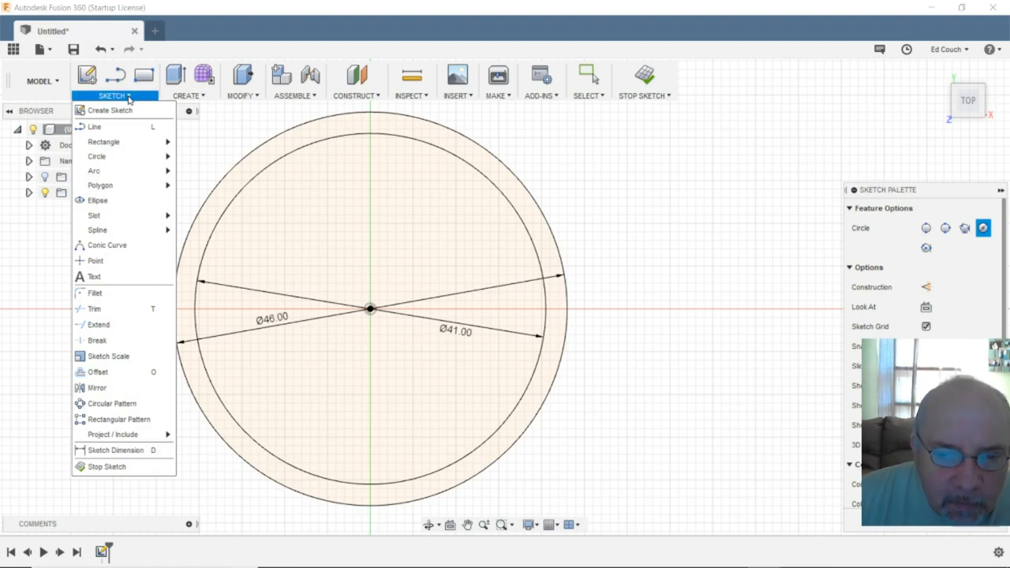
mouse_move(95, 126)
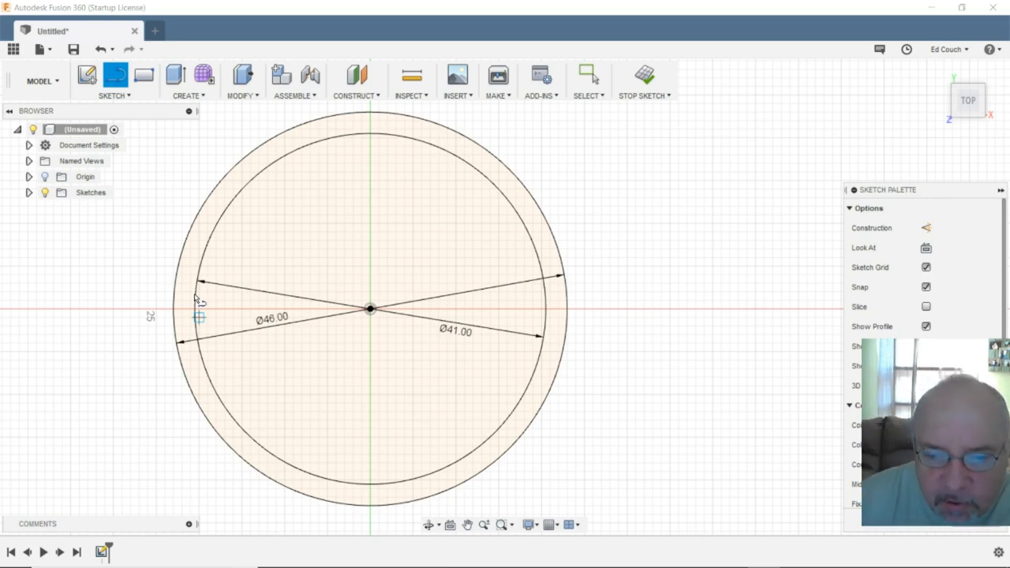
mouse_move(204, 338)
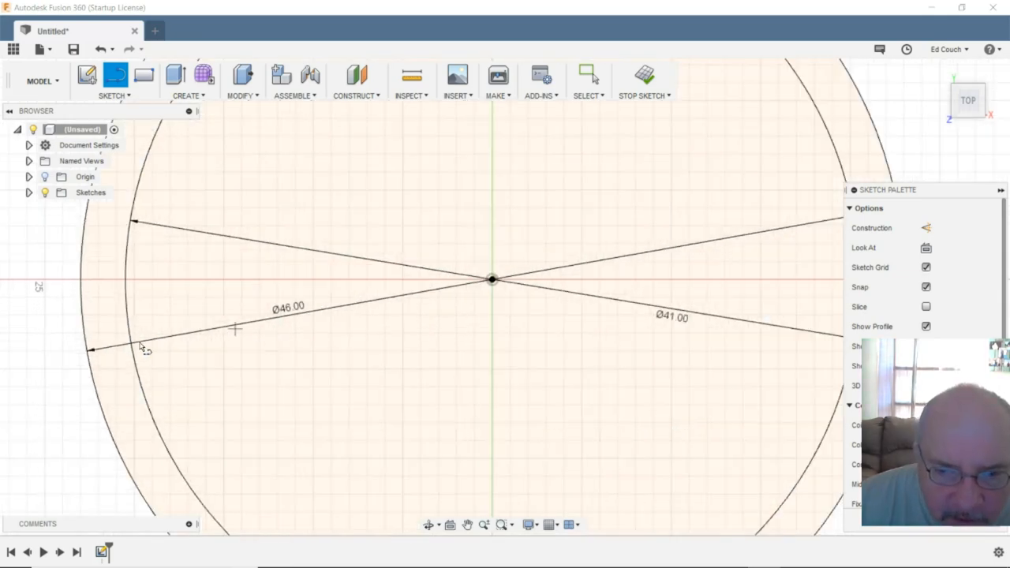
mouse_move(132, 238)
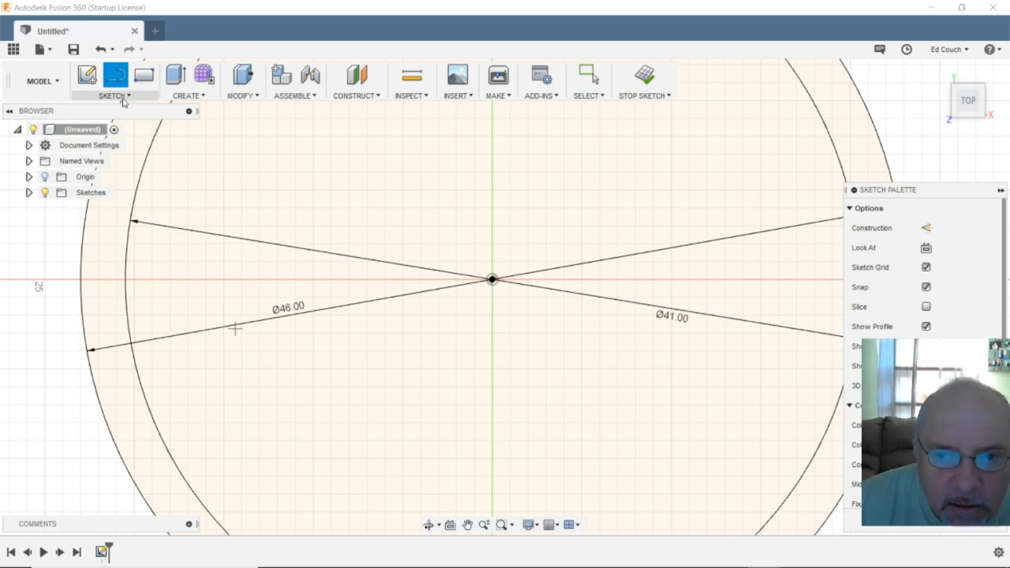
click(115, 95)
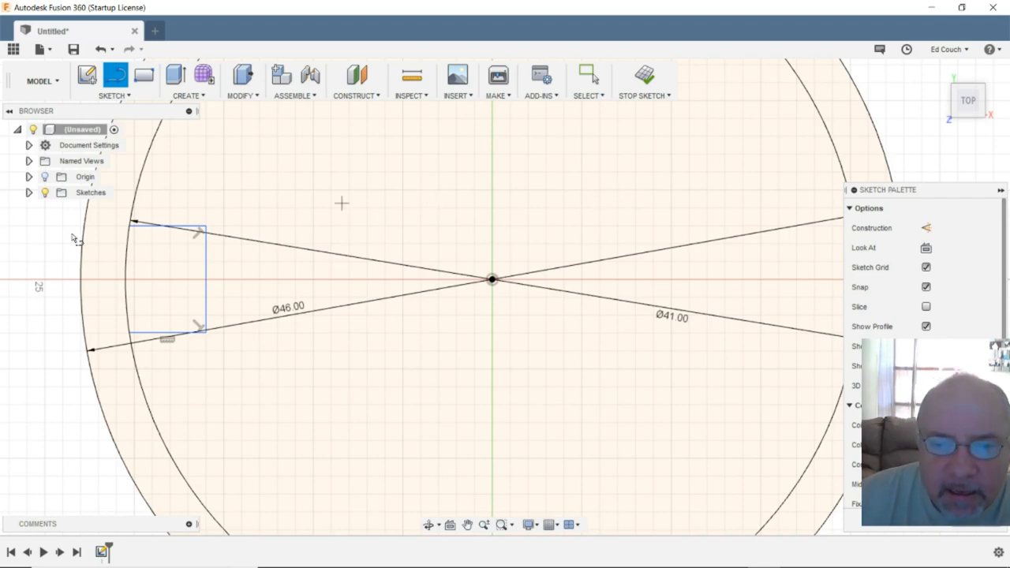
mouse_move(26, 328)
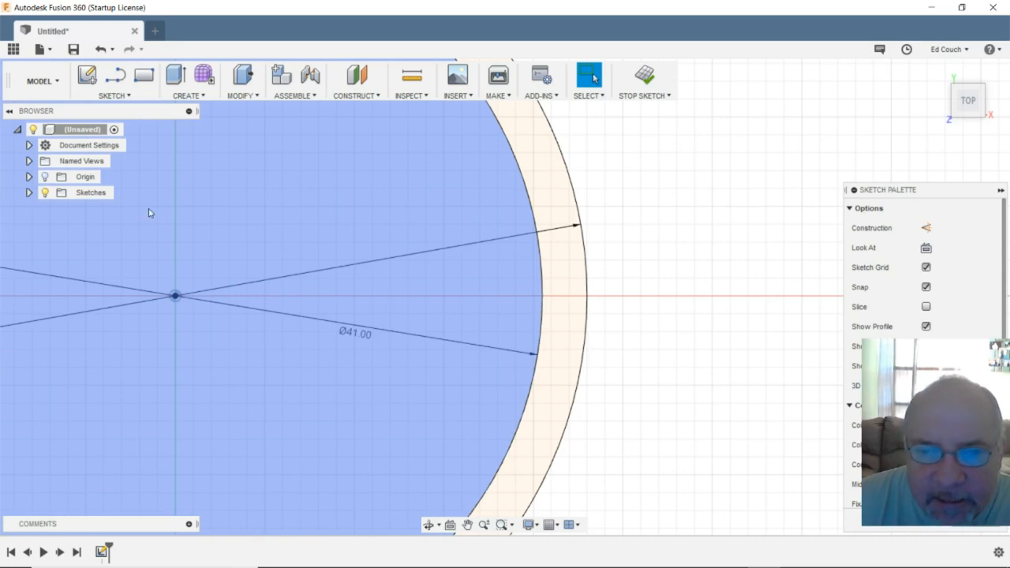
- Draw a matching right-side lug, then undo the lug lines
click(114, 80)
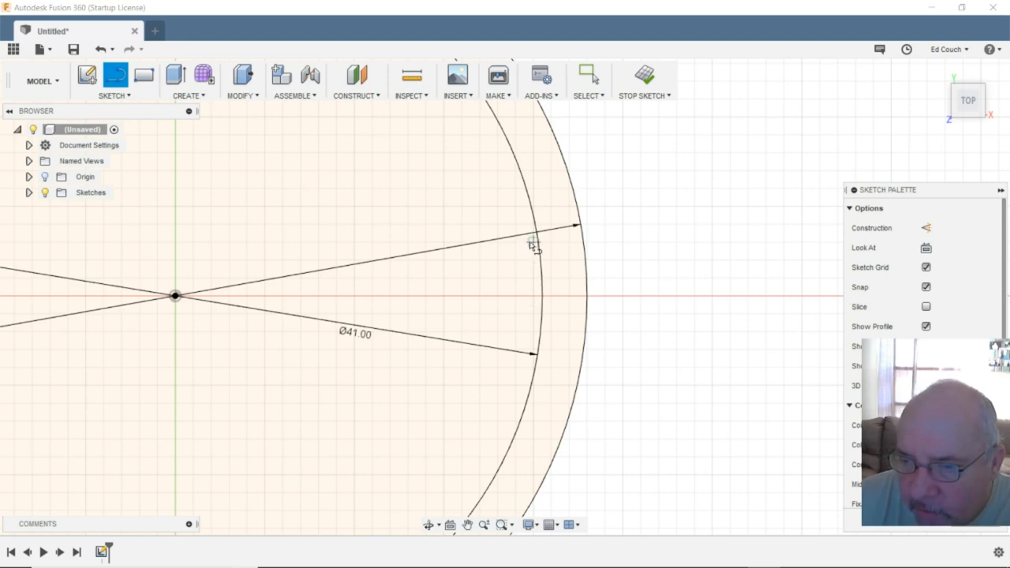
mouse_move(539, 246)
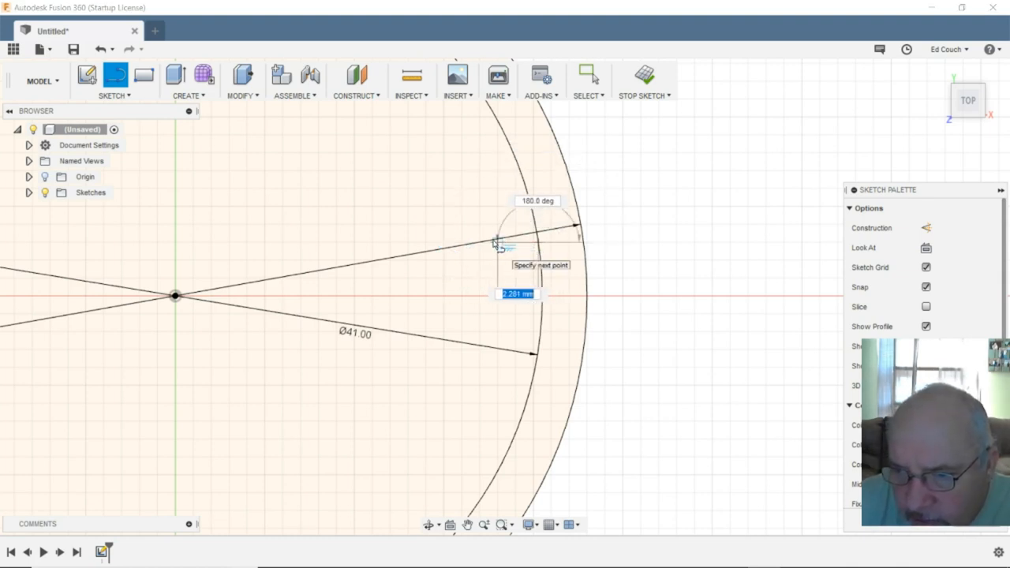
mouse_move(469, 245)
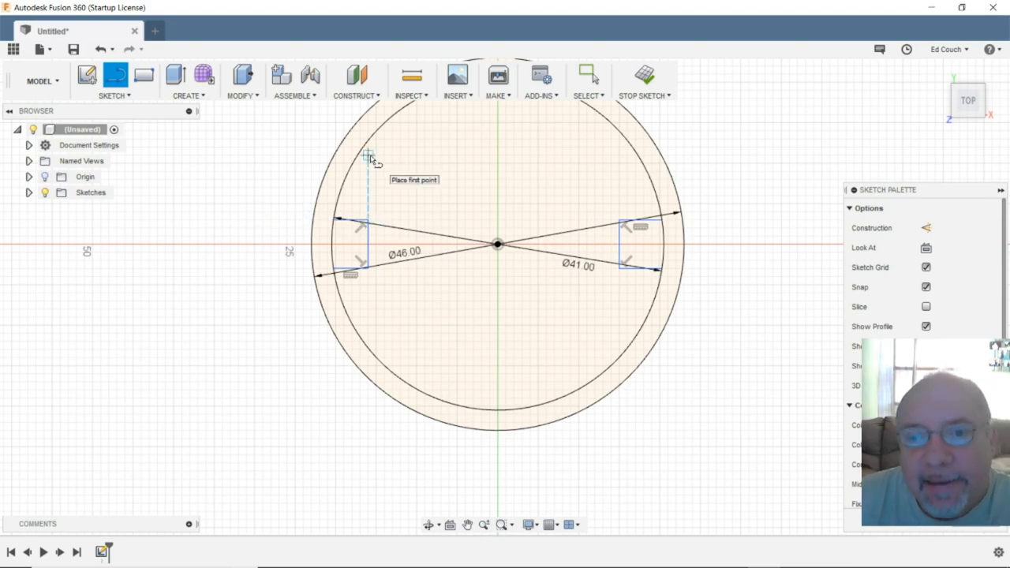
mouse_move(138, 119)
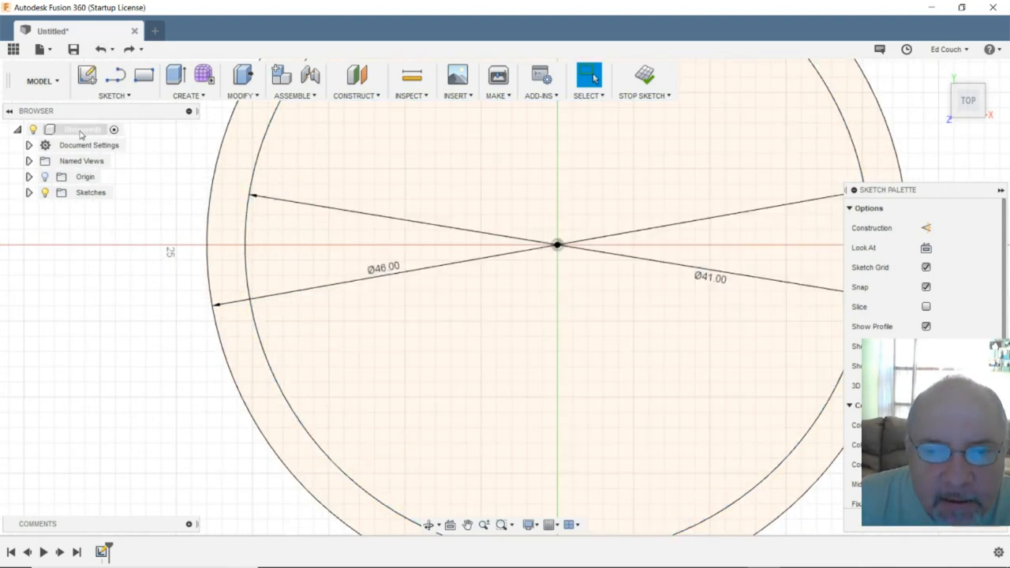
- Draw small rectangular lugs on the left and right inner edges of the Ø41 circle
click(114, 82)
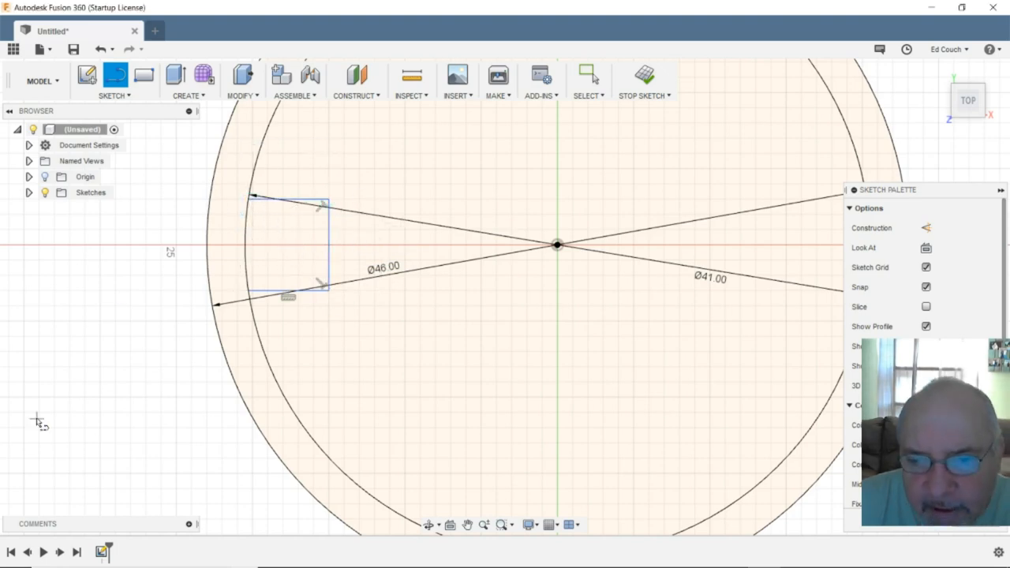
mouse_move(572, 322)
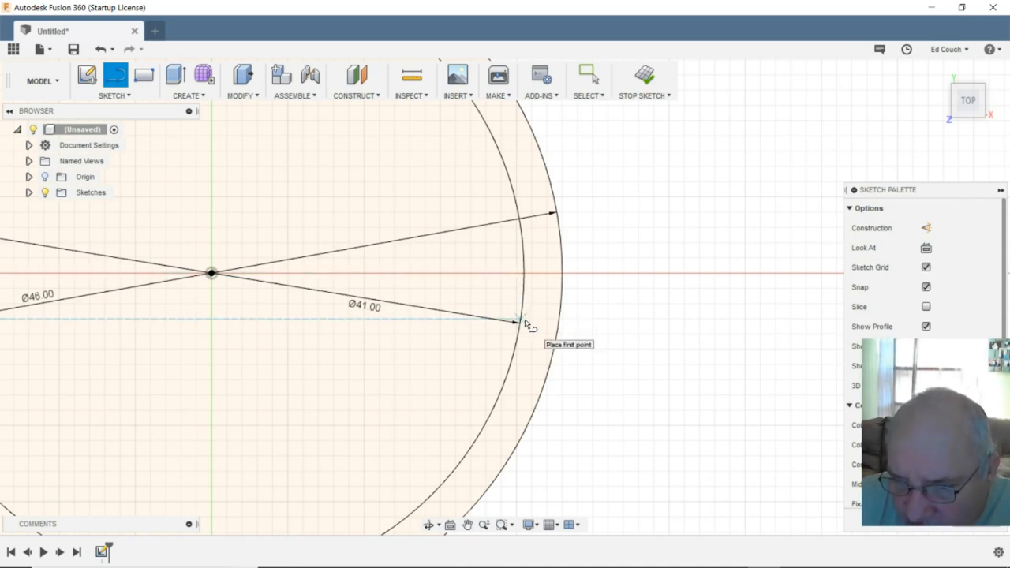
click(513, 320)
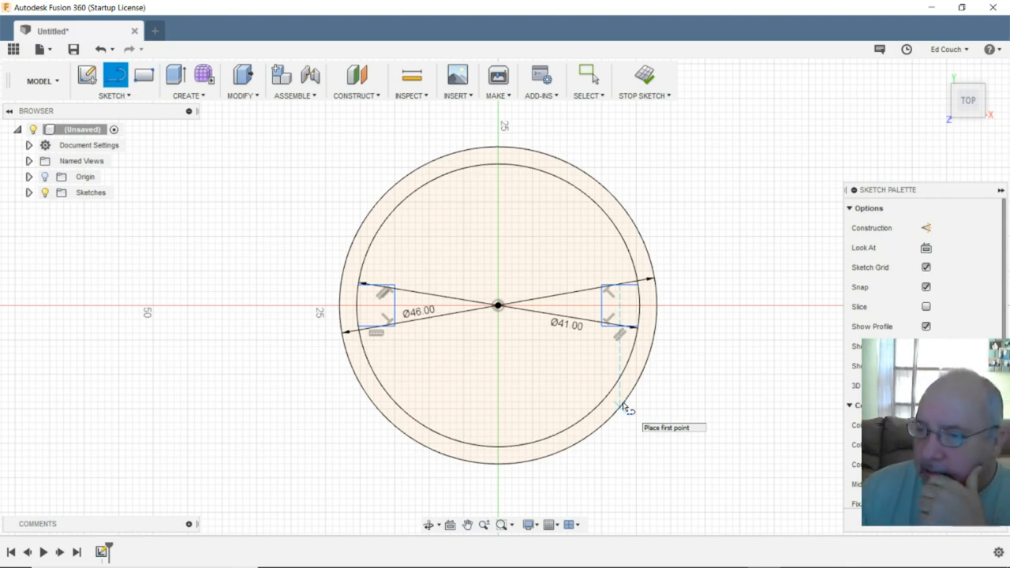
mouse_move(422, 332)
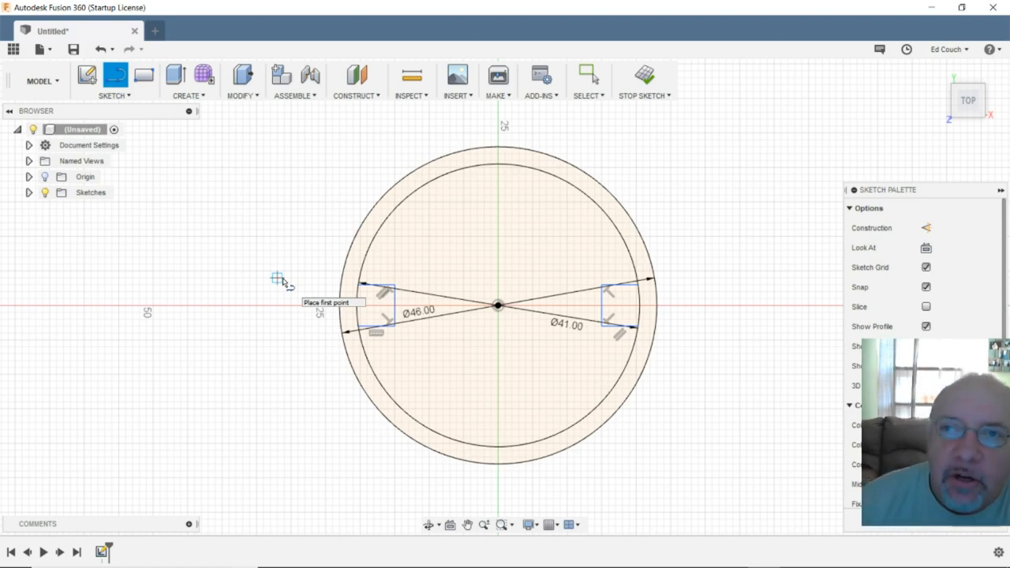
mouse_move(639, 252)
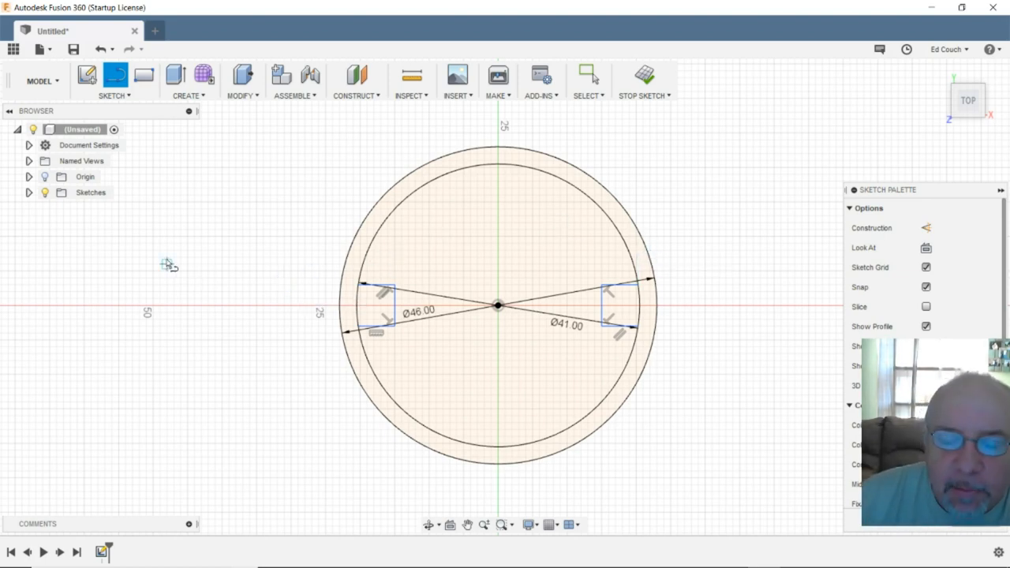
click(587, 75)
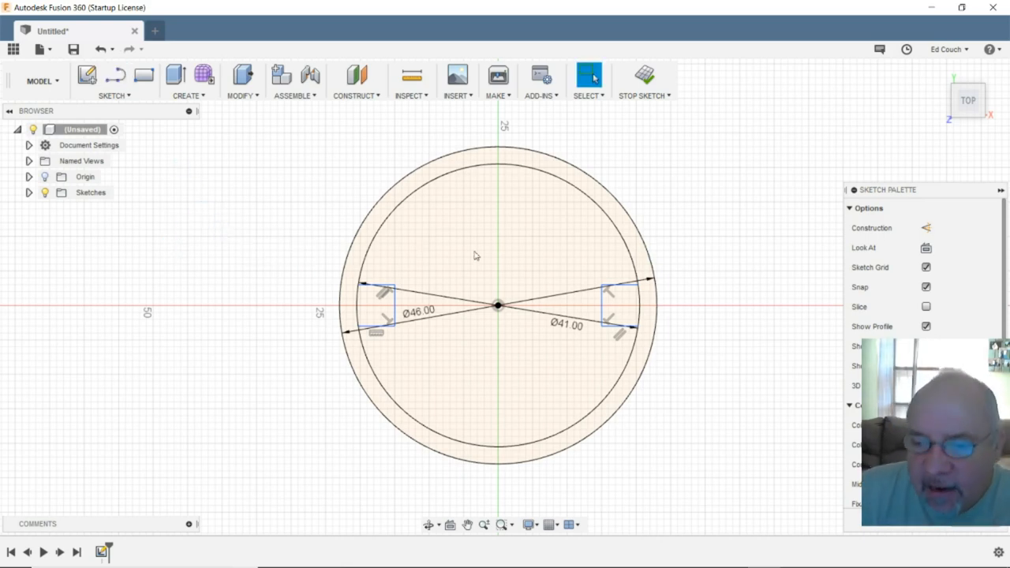
- Select the notched inner disc profile and start an extrusion
click(503, 263)
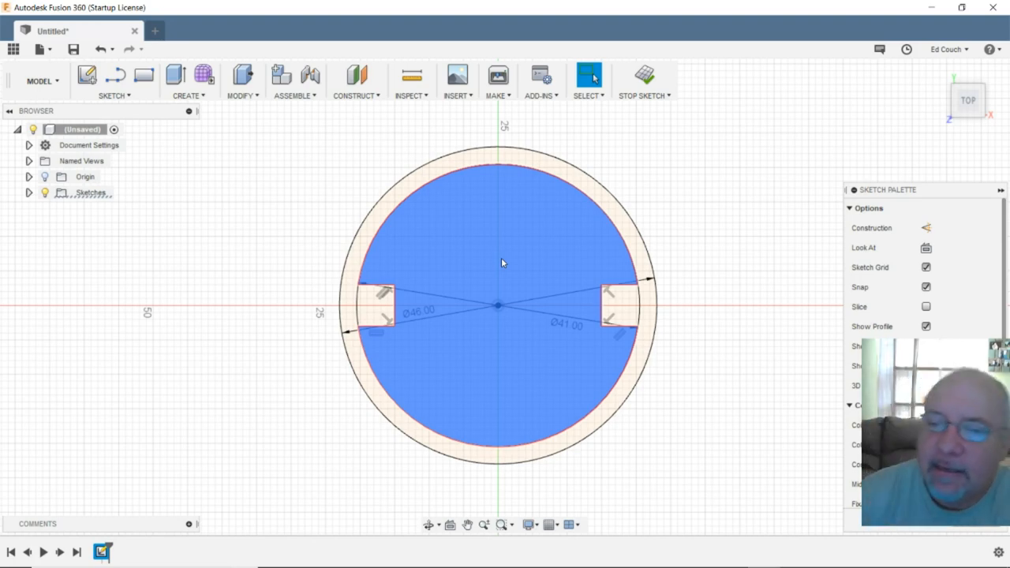
mouse_move(517, 262)
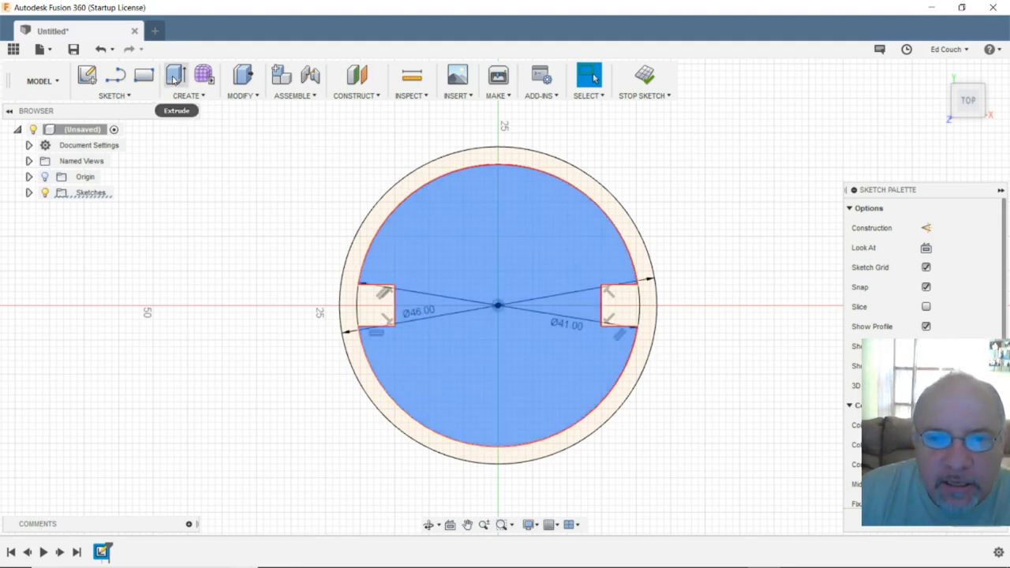
click(175, 75)
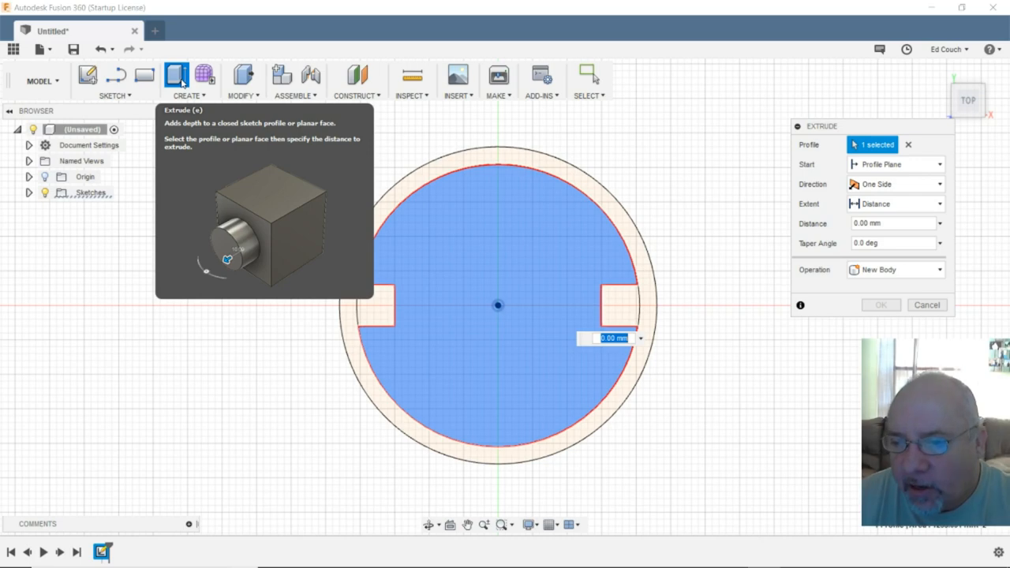
- Extrude the notched inner disc 46 mm as a new body
text(46)
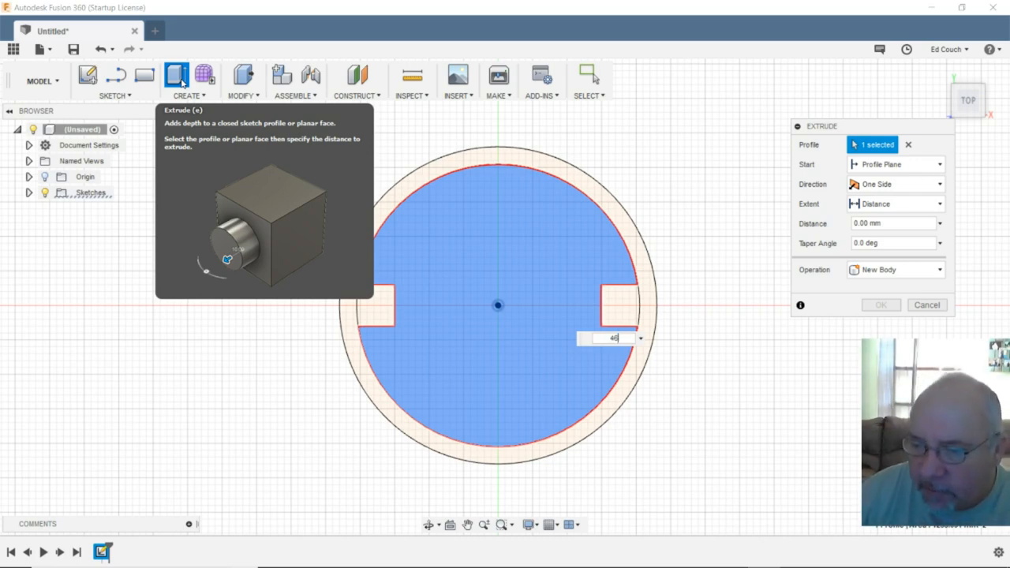
click(880, 304)
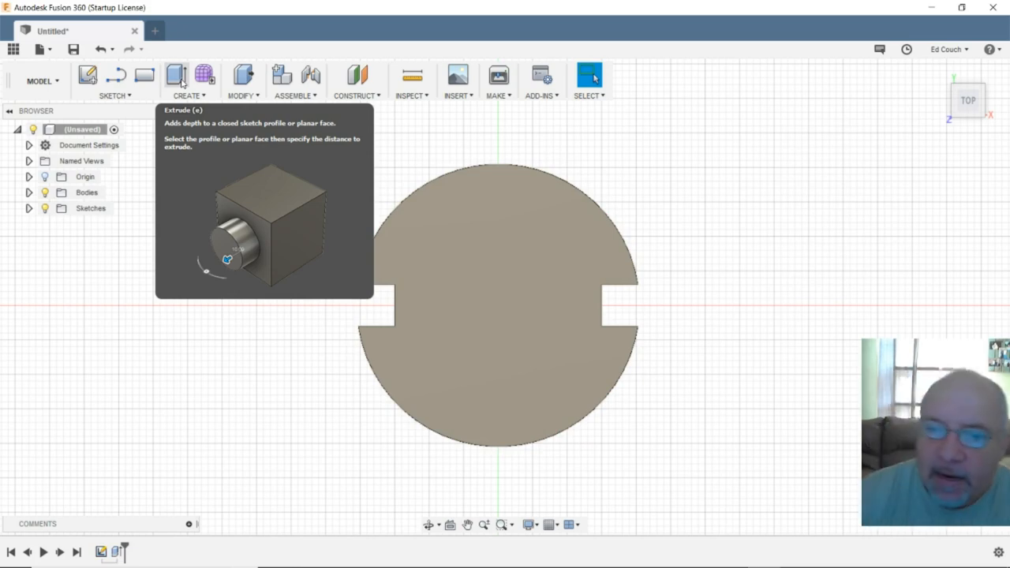
mouse_move(761, 324)
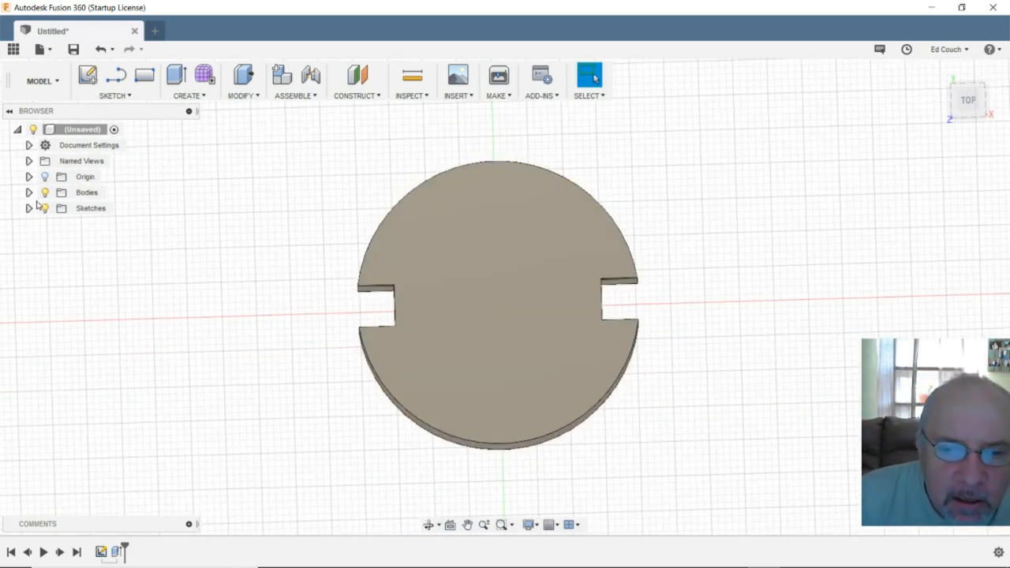
- Hide the disc body and extrude the outer ring and both lug profiles 86 mm
click(86, 192)
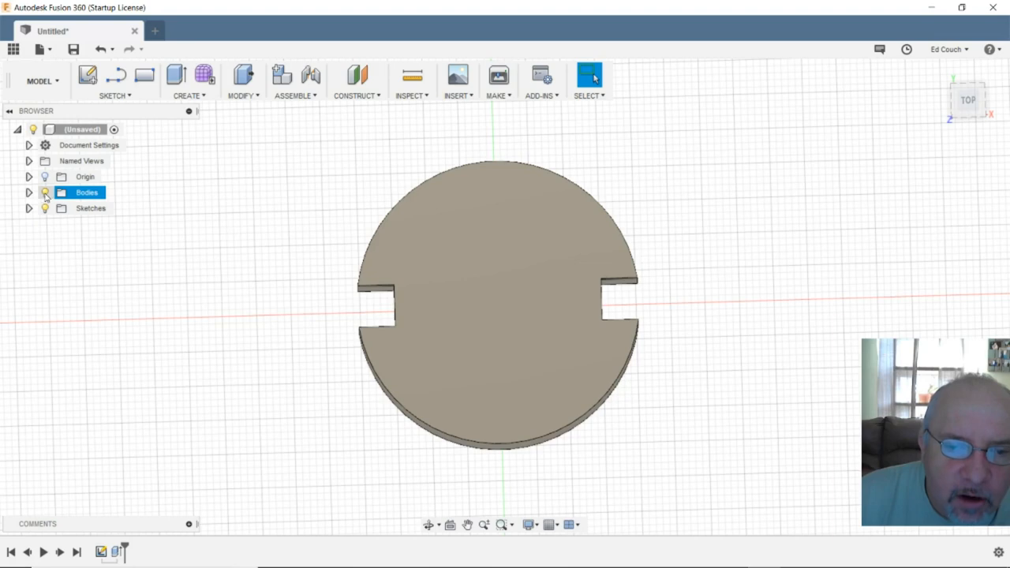
click(45, 192)
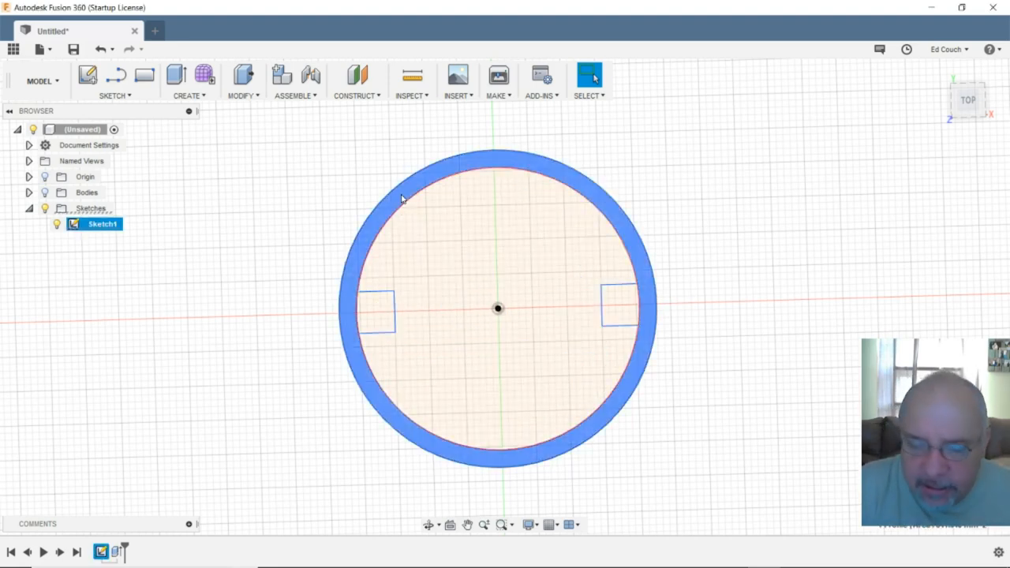
click(377, 310)
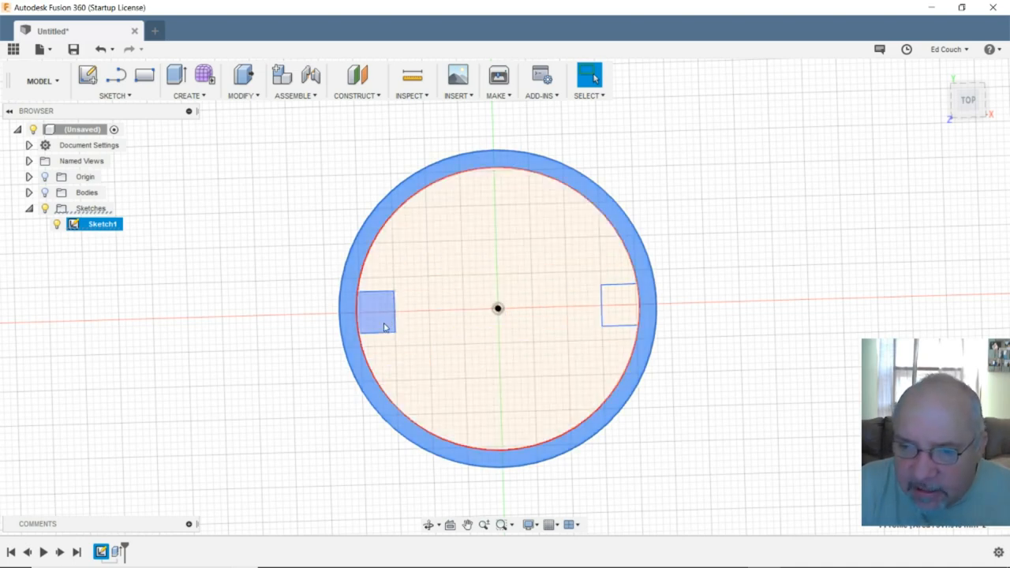
click(615, 308)
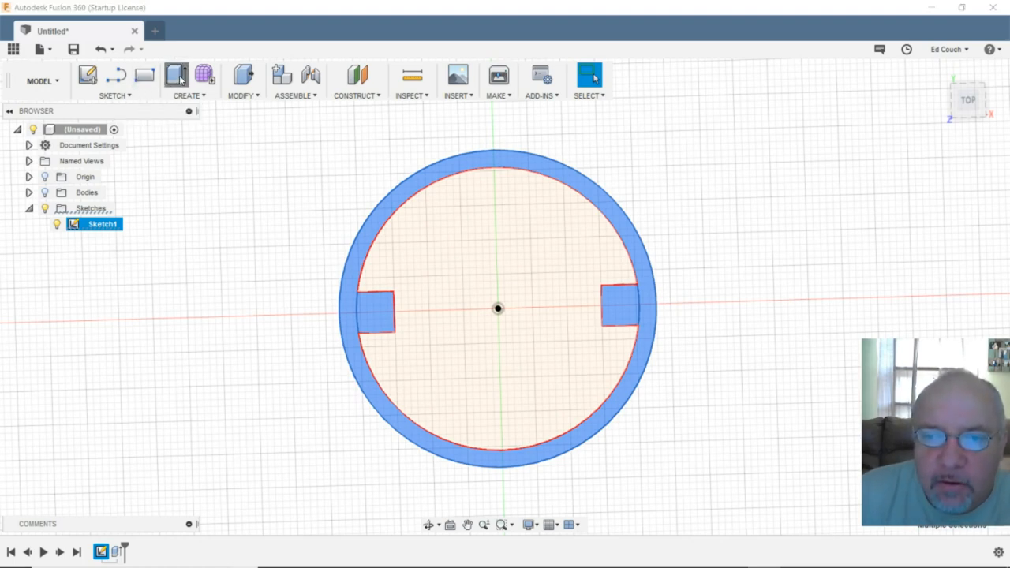
click(176, 74)
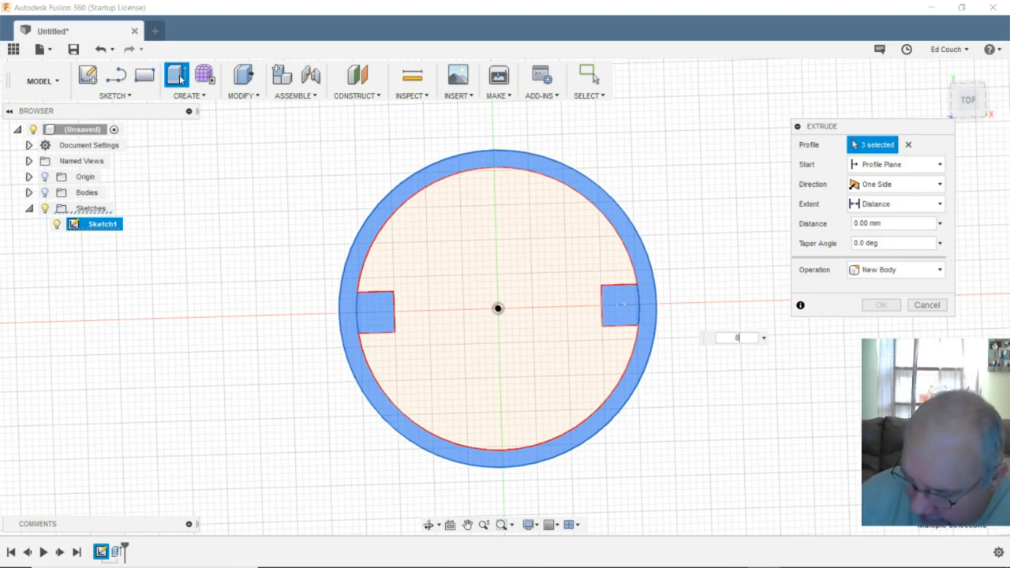
text(86)
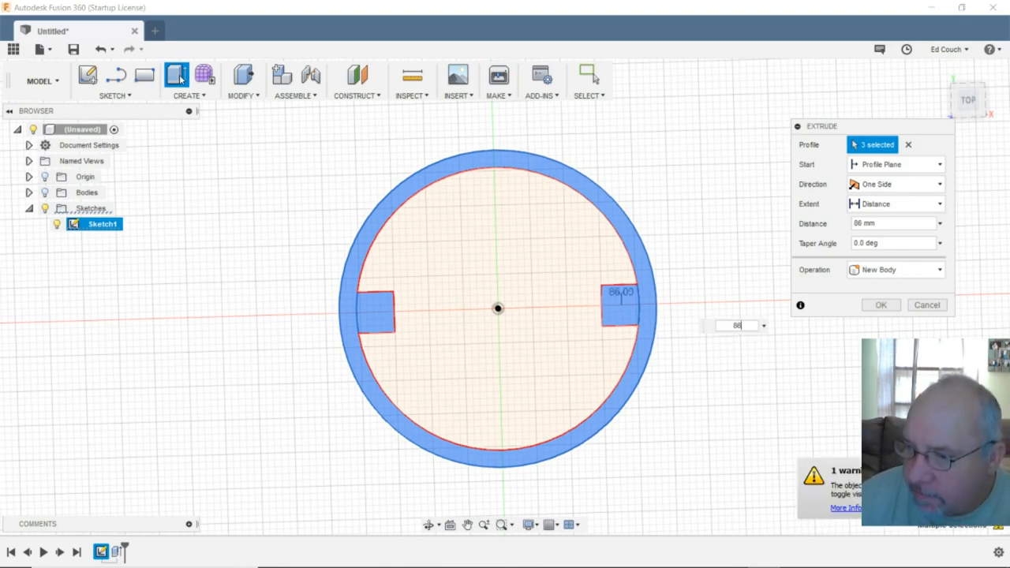
click(926, 305)
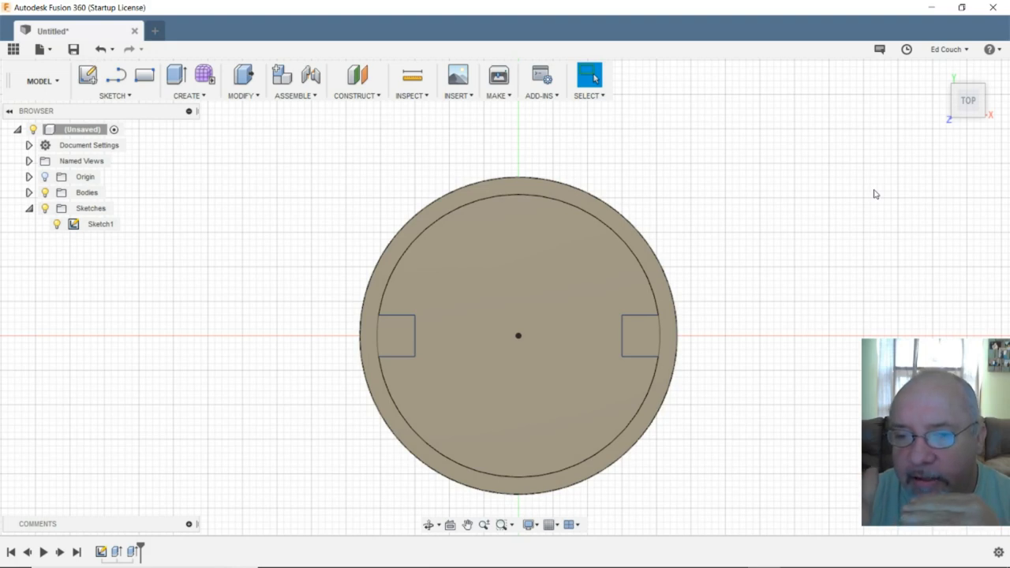
mouse_move(632, 299)
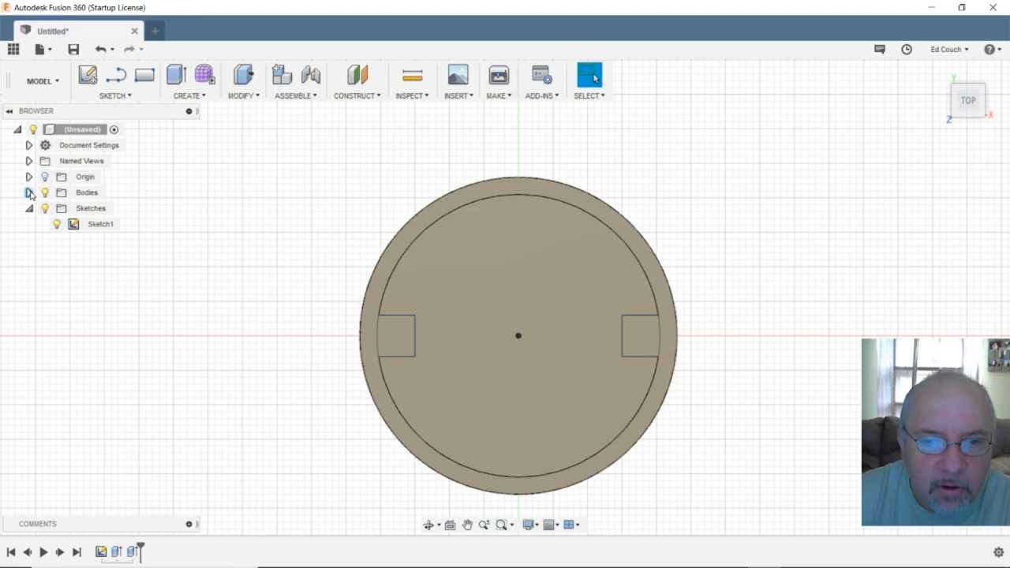
- Expand the Bodies folder and inspect Body2 and Body1
click(29, 192)
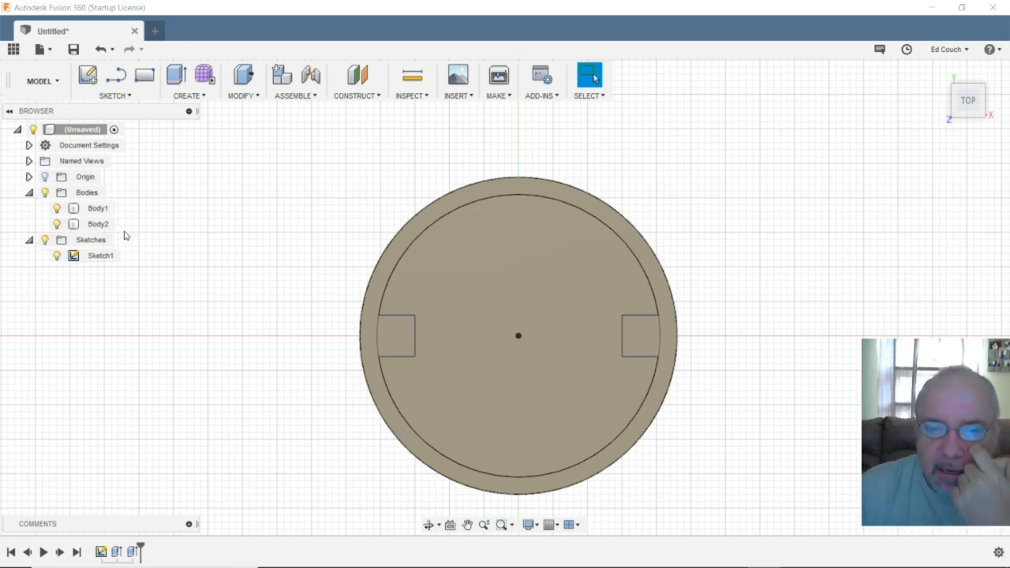
click(98, 208)
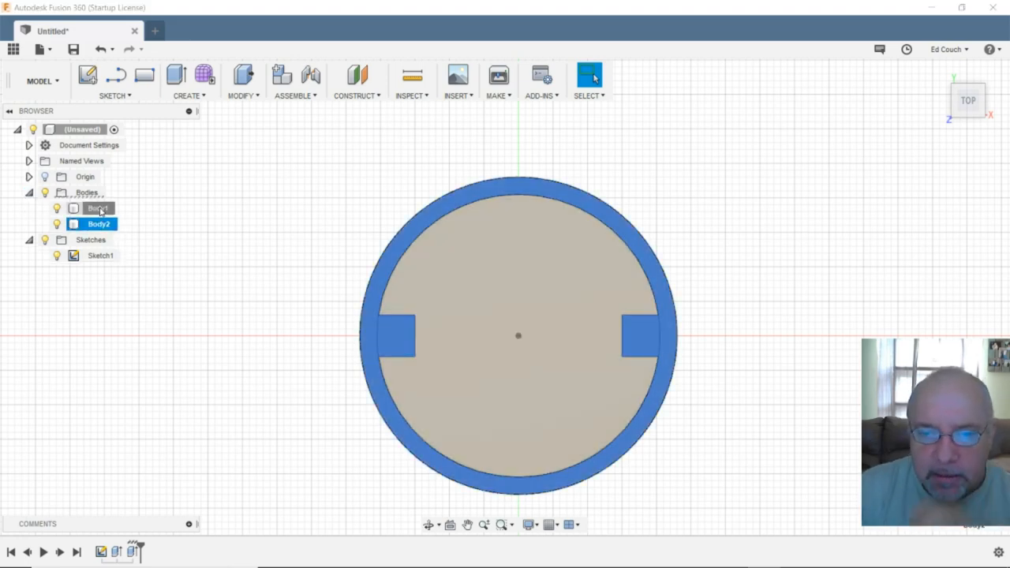
click(98, 207)
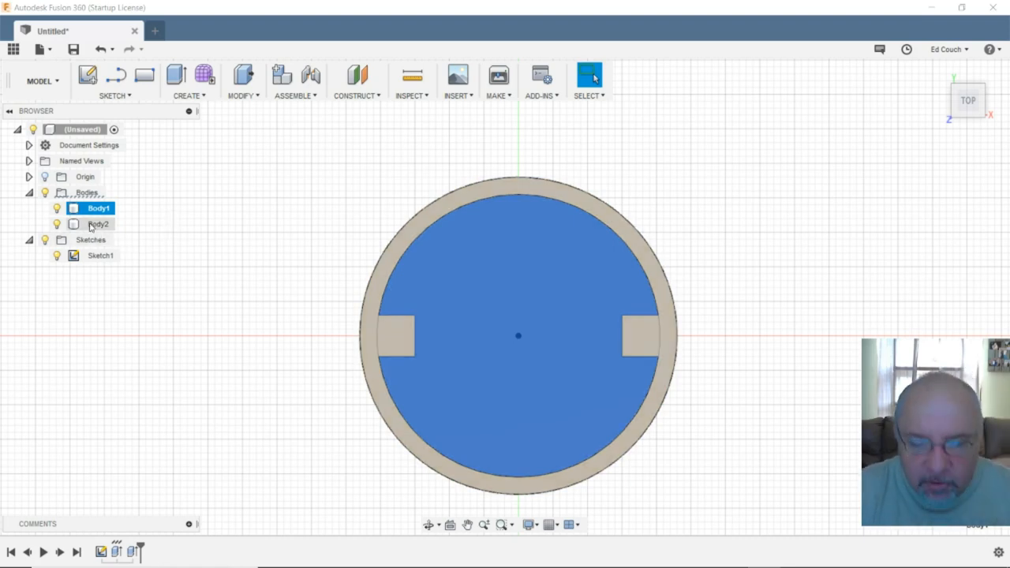
- Join Body1 and Body2 with a Combine Join operation
click(74, 223)
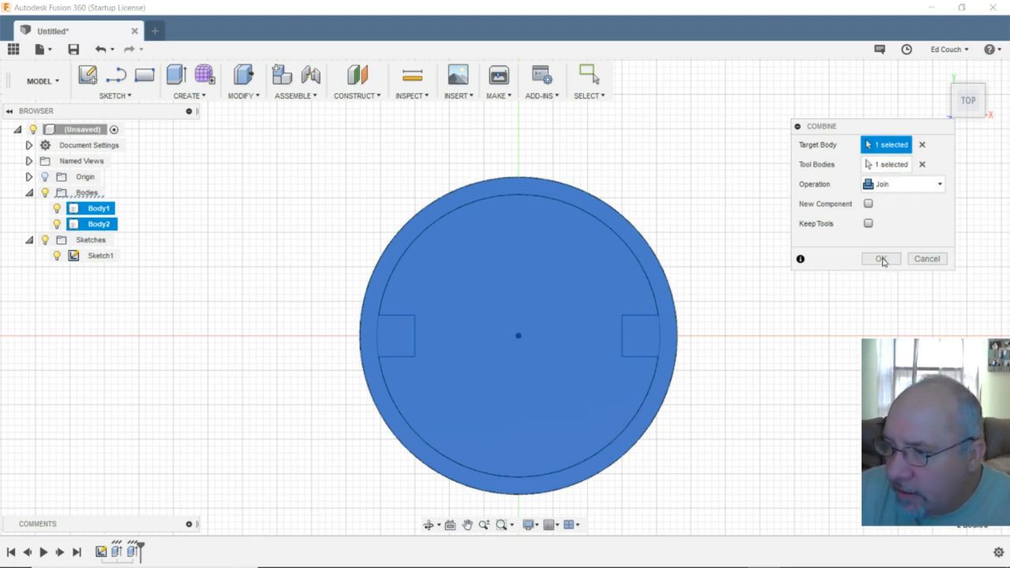
click(881, 258)
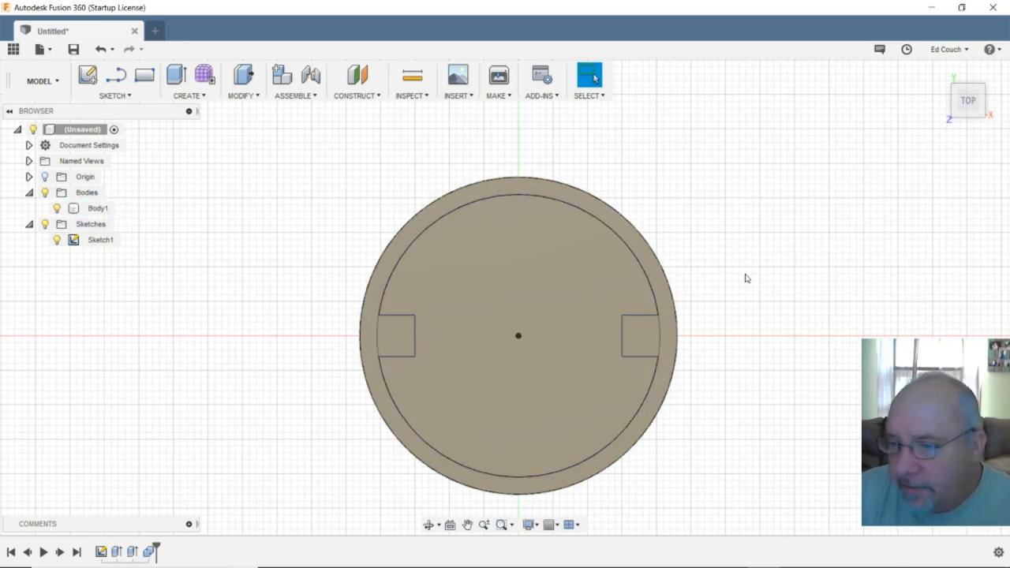
mouse_move(750, 275)
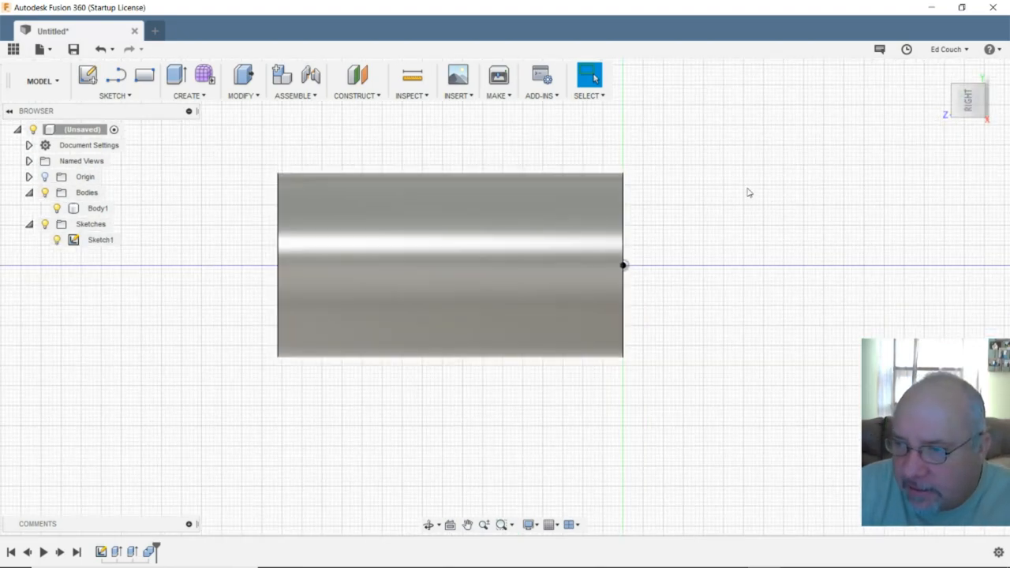
- Pan the view, select Body1 in the browser and bring up its Move/Copy options
drag(749, 193, 639, 312)
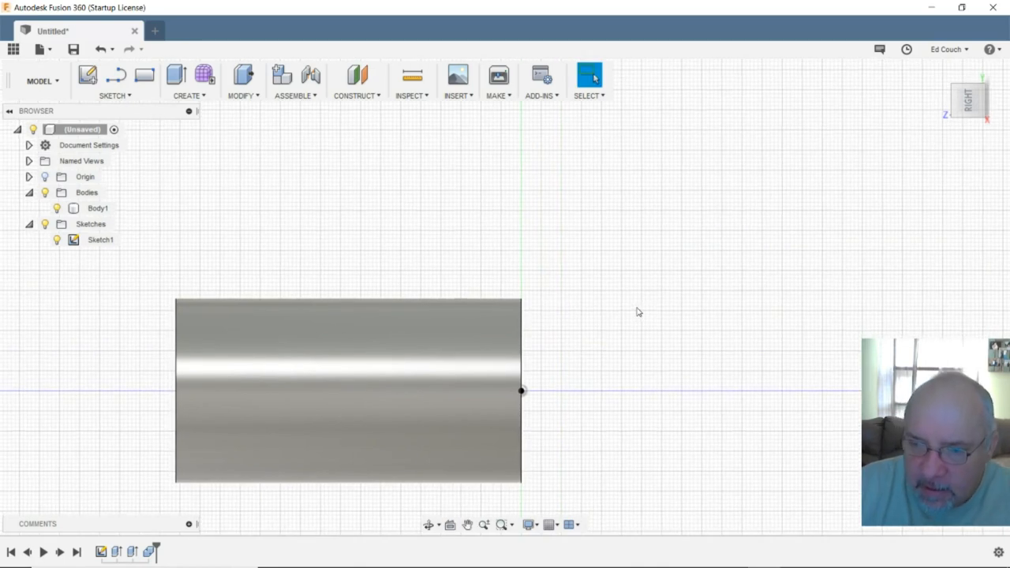
click(98, 209)
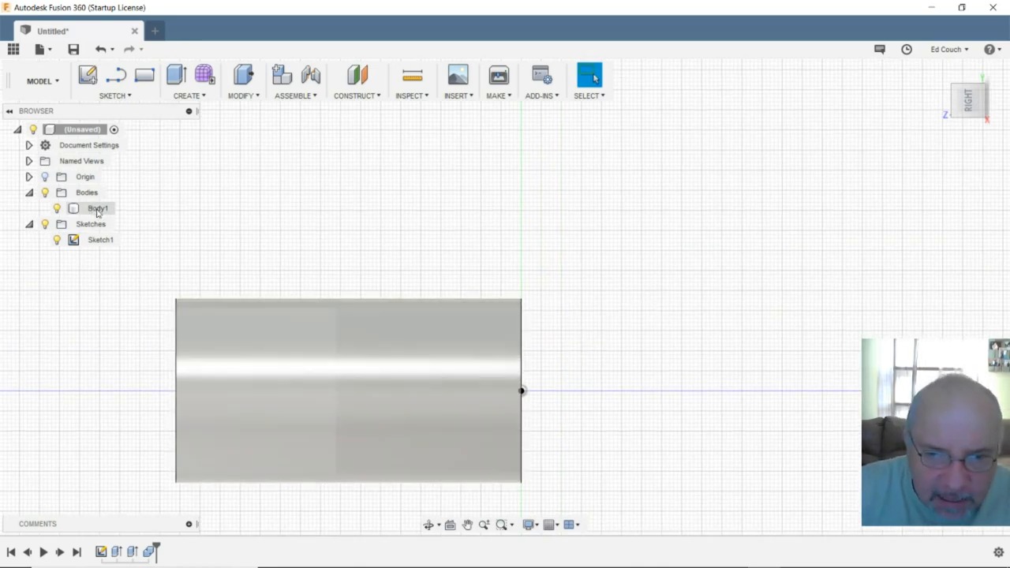
click(98, 208)
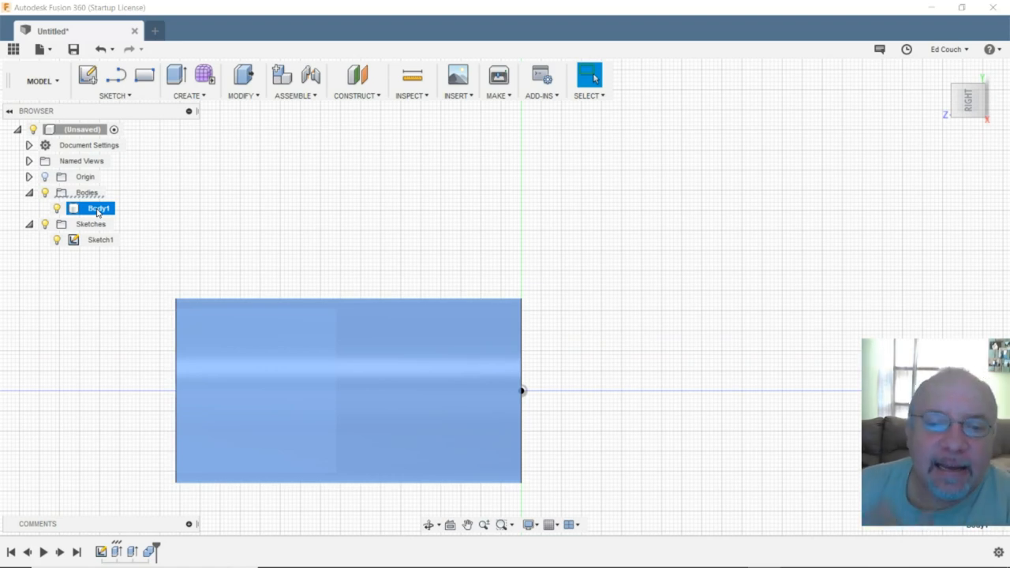
right_click(99, 207)
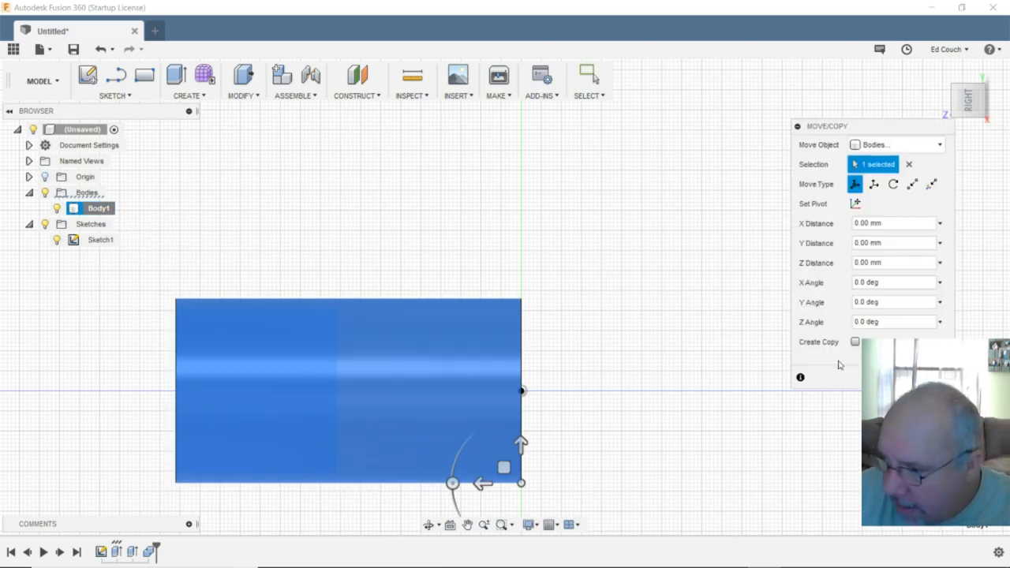
- Copy Body1 rotated -90° about X and slide it along Y against the tube's end
click(855, 342)
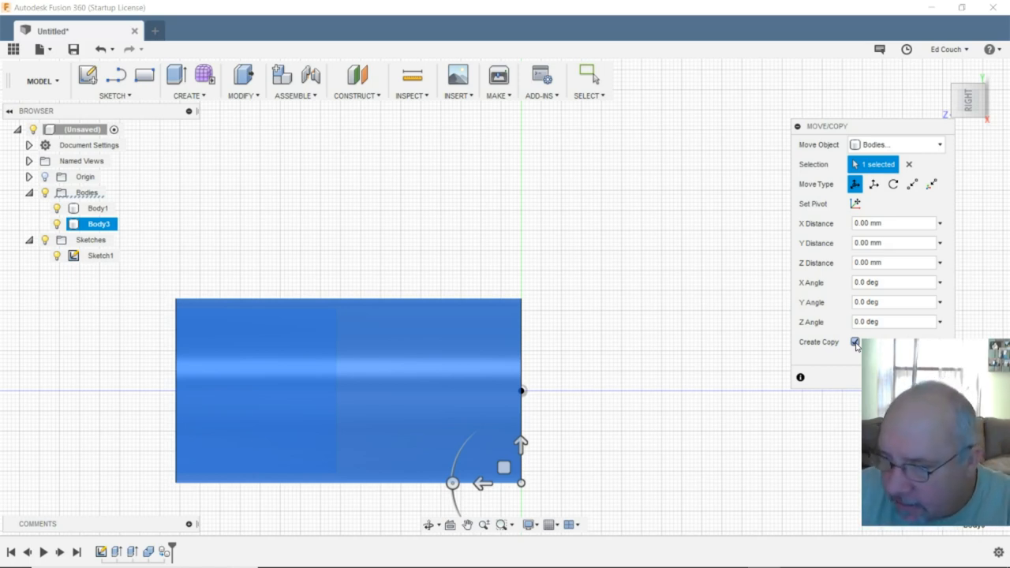
click(854, 342)
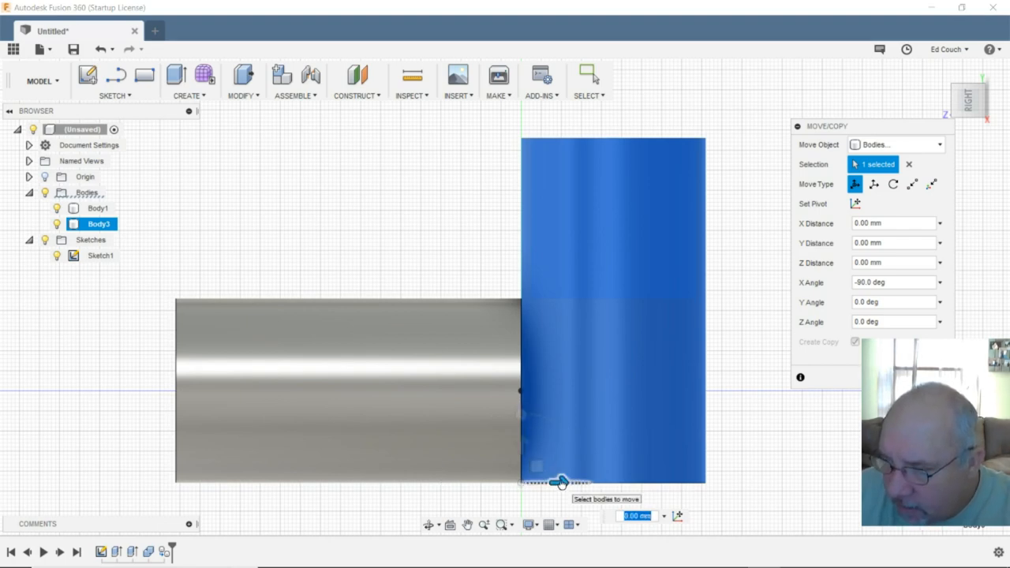
drag(561, 481, 501, 481)
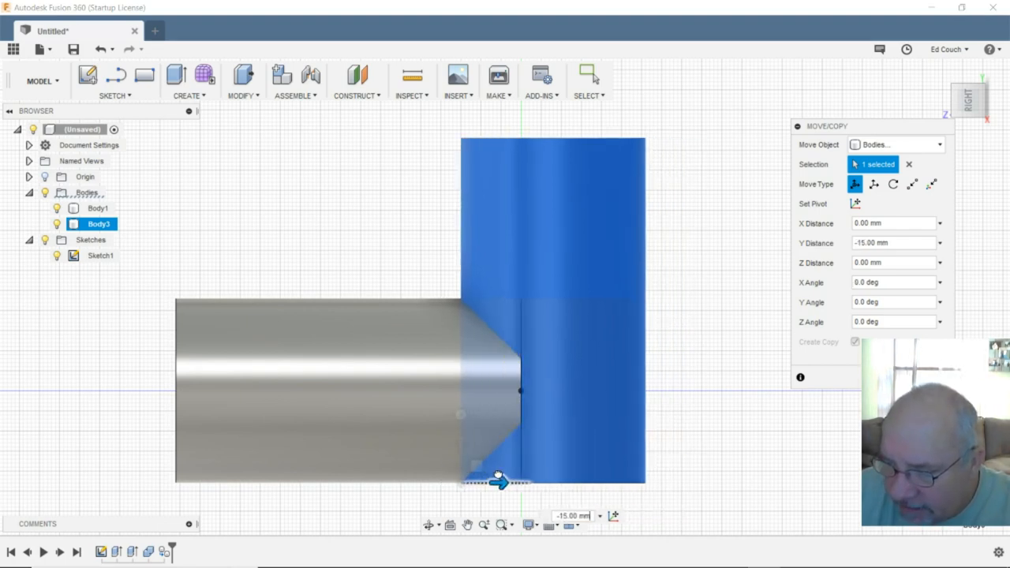
drag(501, 481, 398, 481)
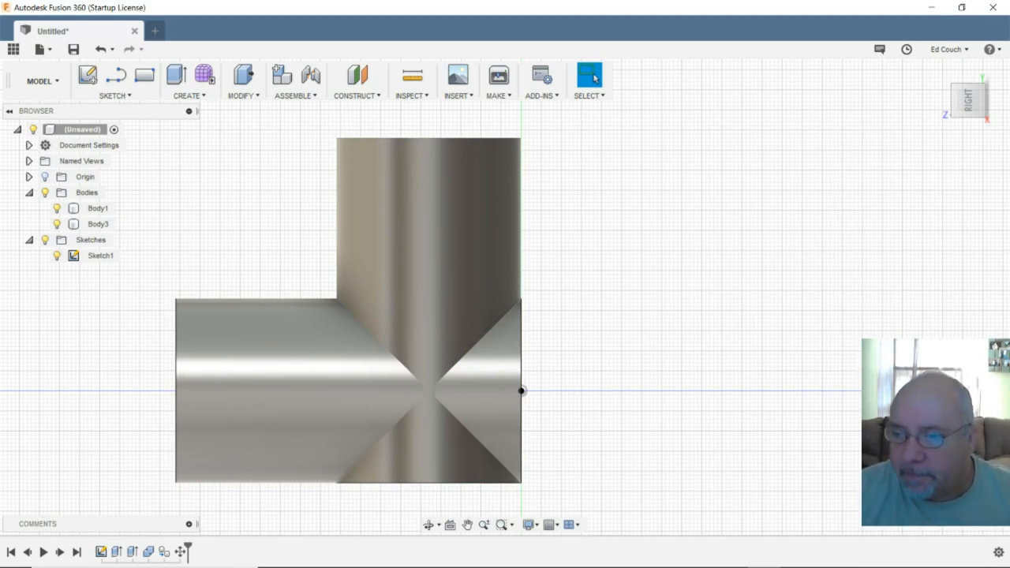
drag(521, 390, 631, 304)
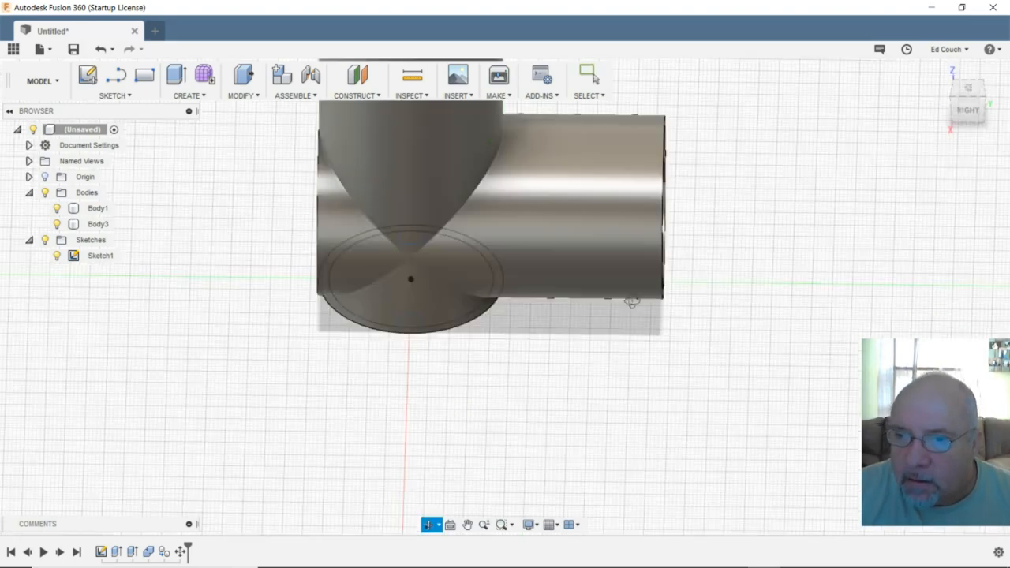
drag(631, 302, 624, 328)
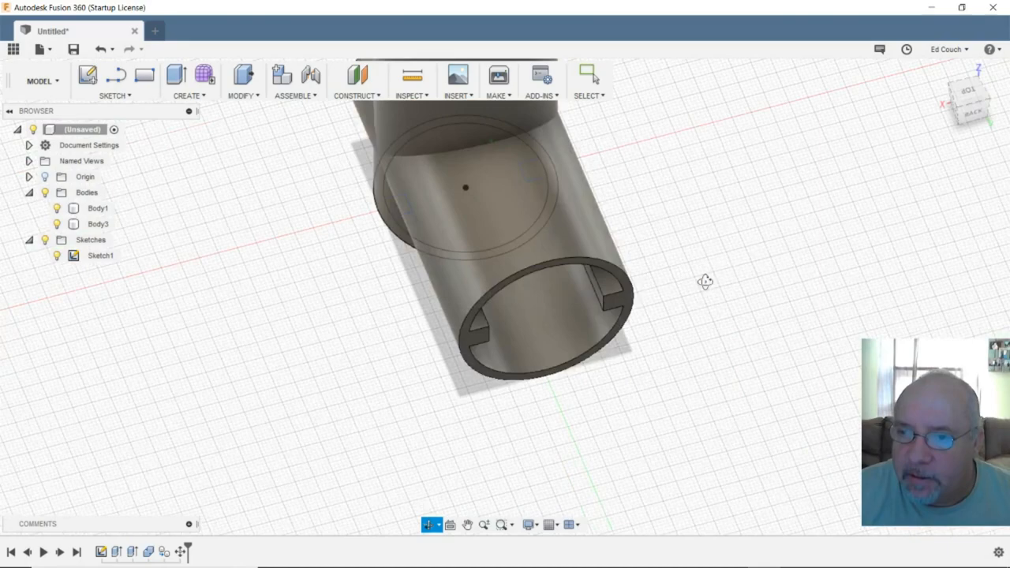
drag(702, 282, 665, 251)
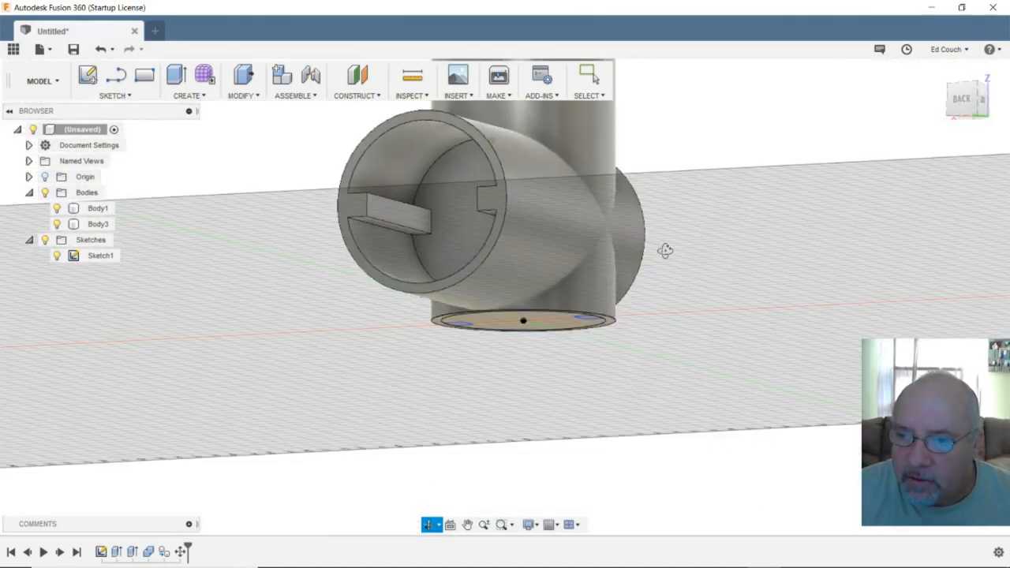
drag(665, 251, 812, 380)
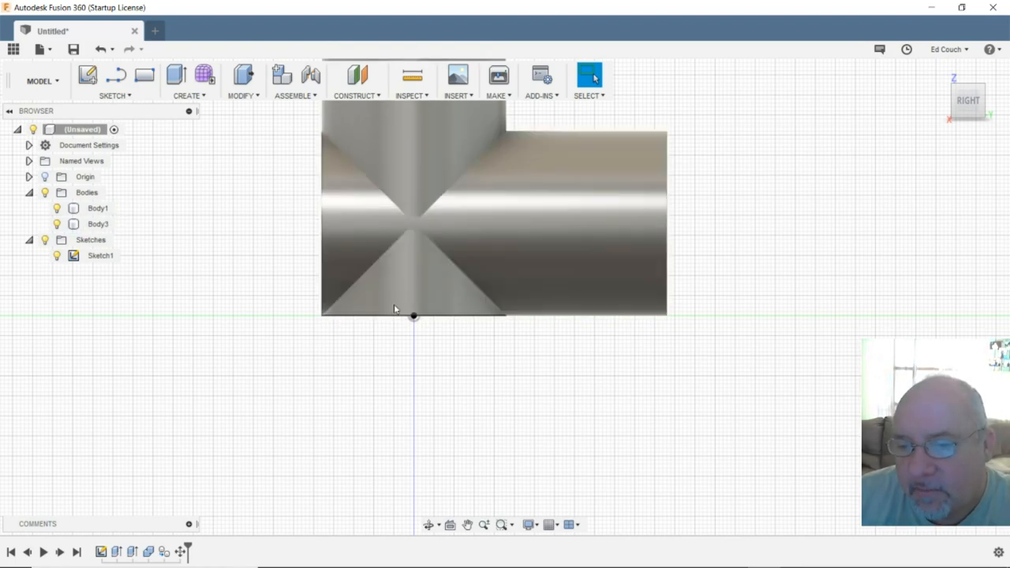
click(97, 223)
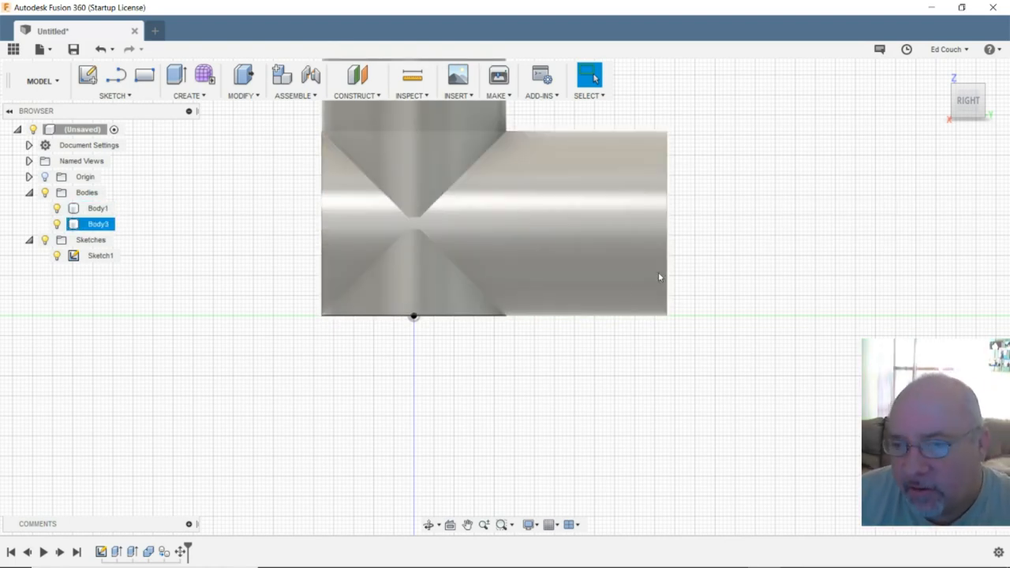
click(97, 207)
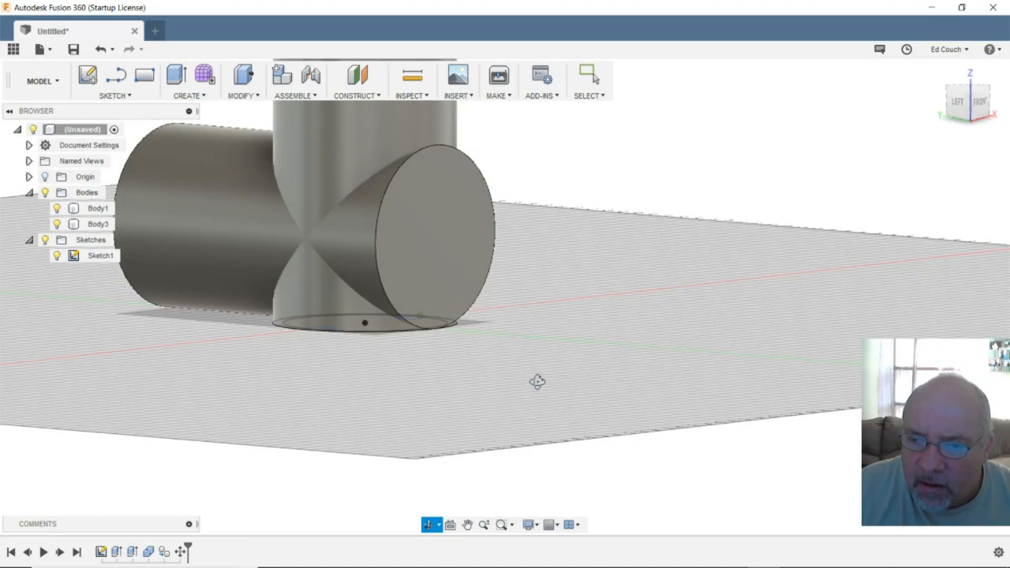
drag(538, 382, 570, 372)
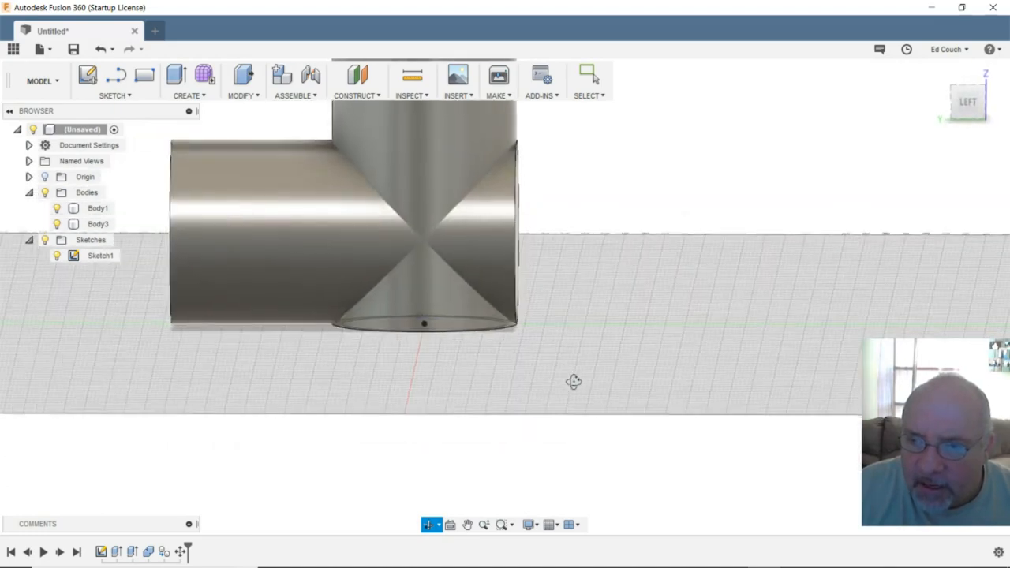
drag(574, 382, 519, 347)
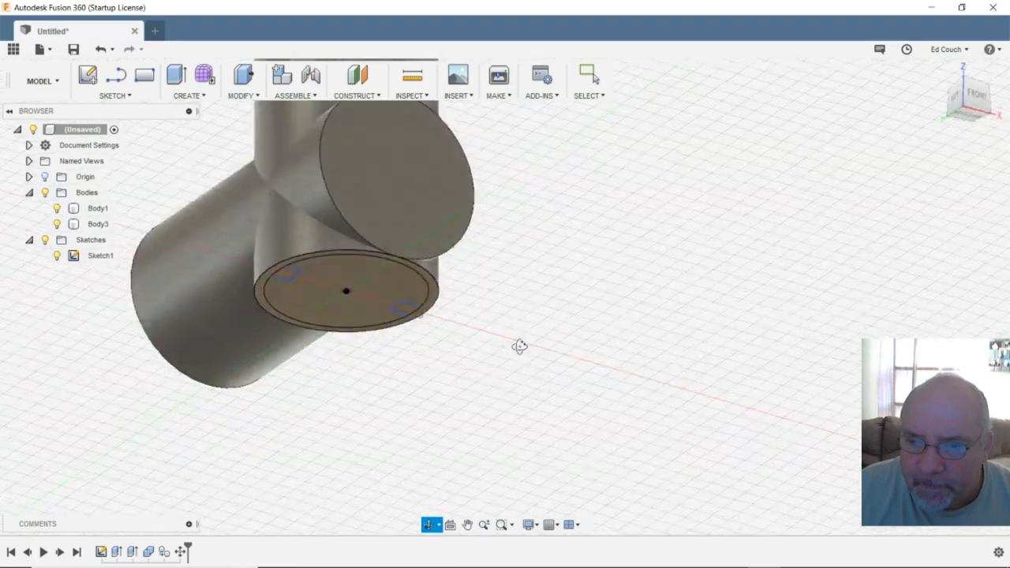
- Orbit to a corner view and browse the MODIFY tools
drag(519, 346, 541, 351)
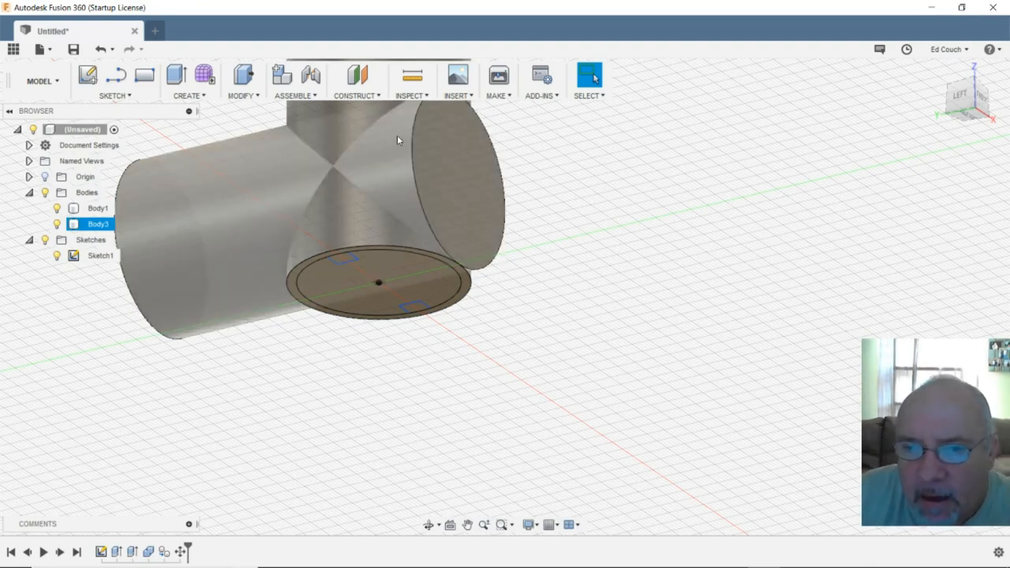
click(242, 79)
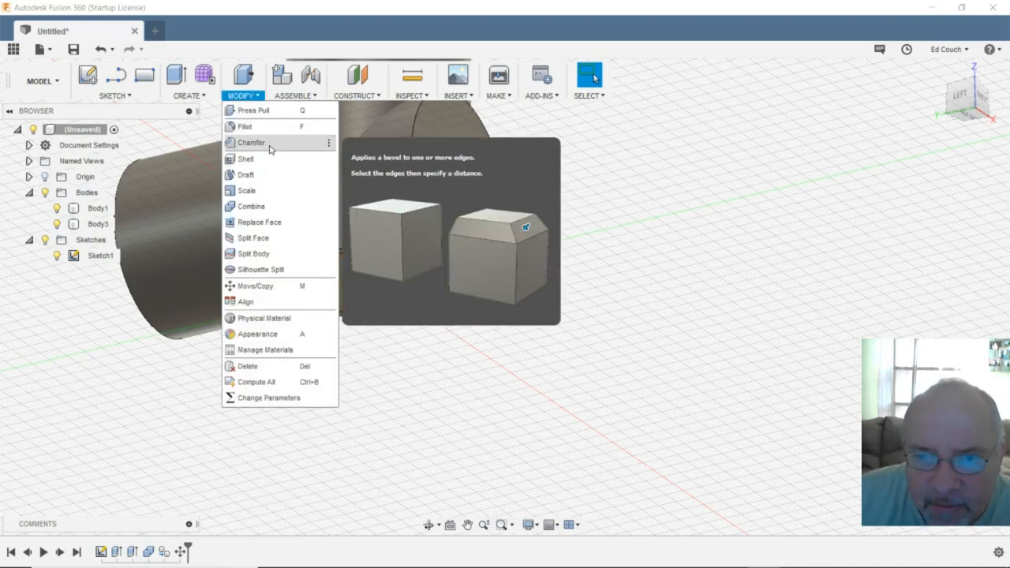
mouse_move(246, 191)
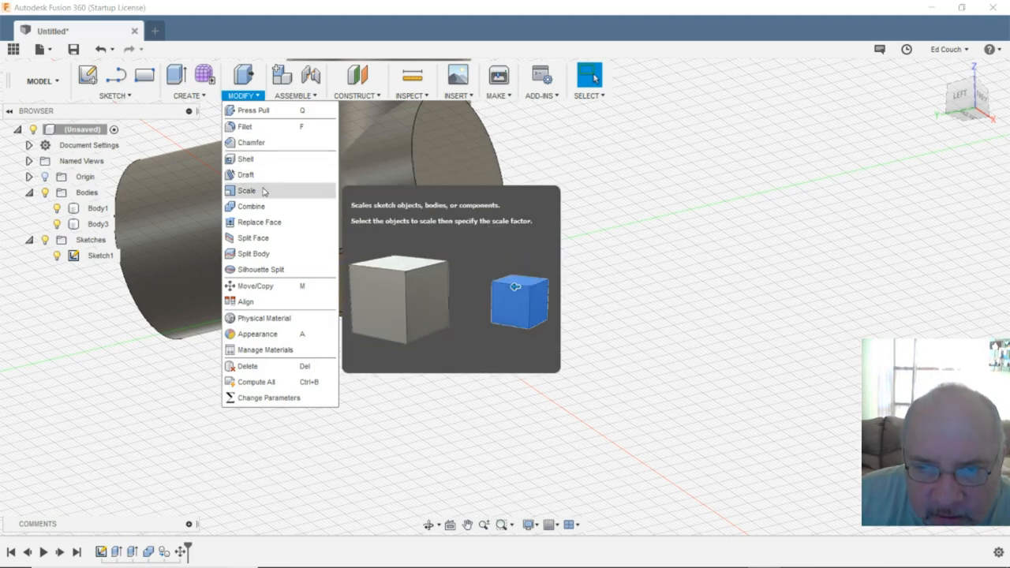
mouse_move(251, 206)
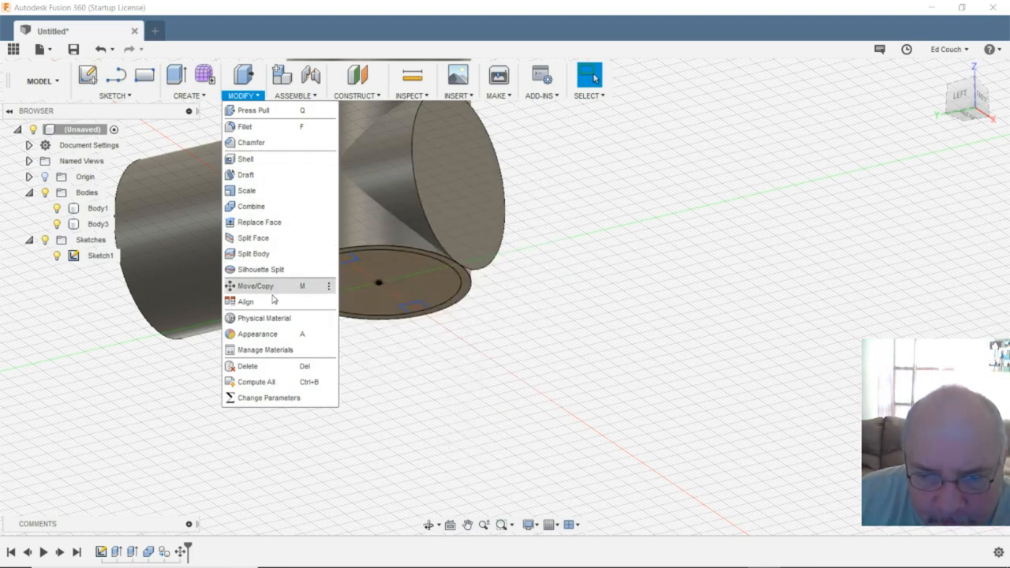
mouse_move(266, 366)
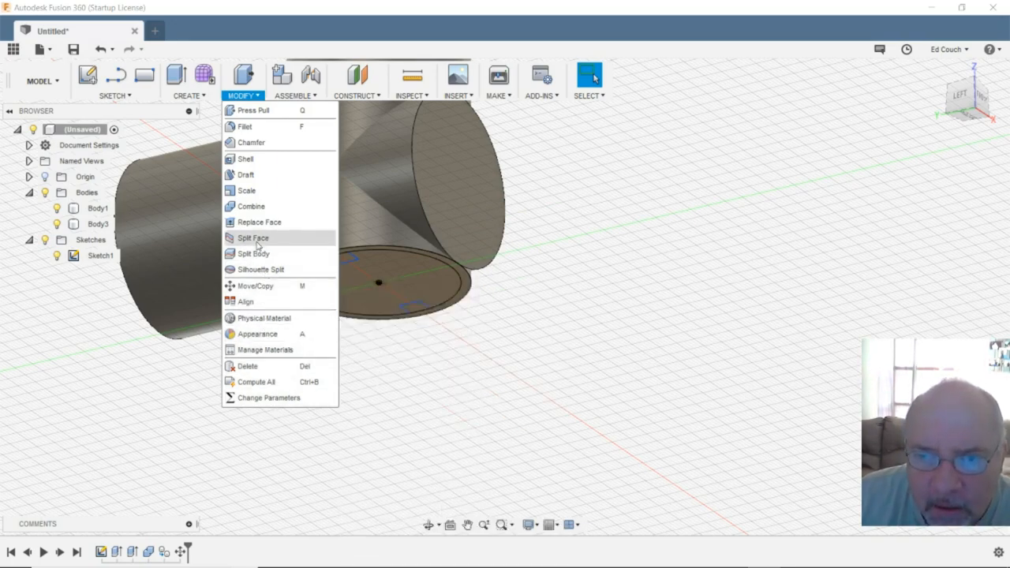
mouse_move(245, 175)
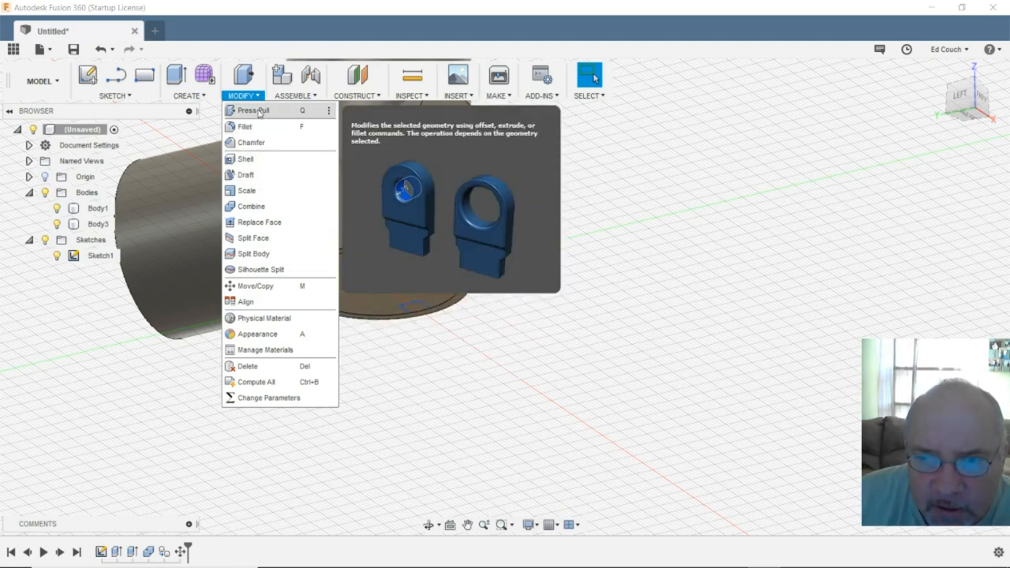
- Fillet the outer corner edges where Body1 and Body3 meet with a 9 mm radius
click(253, 109)
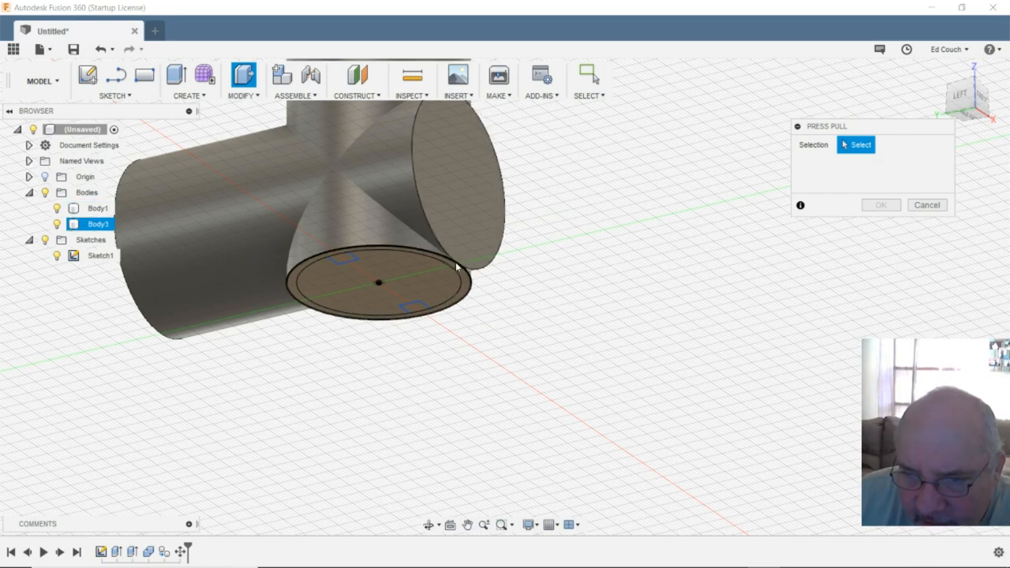
click(97, 208)
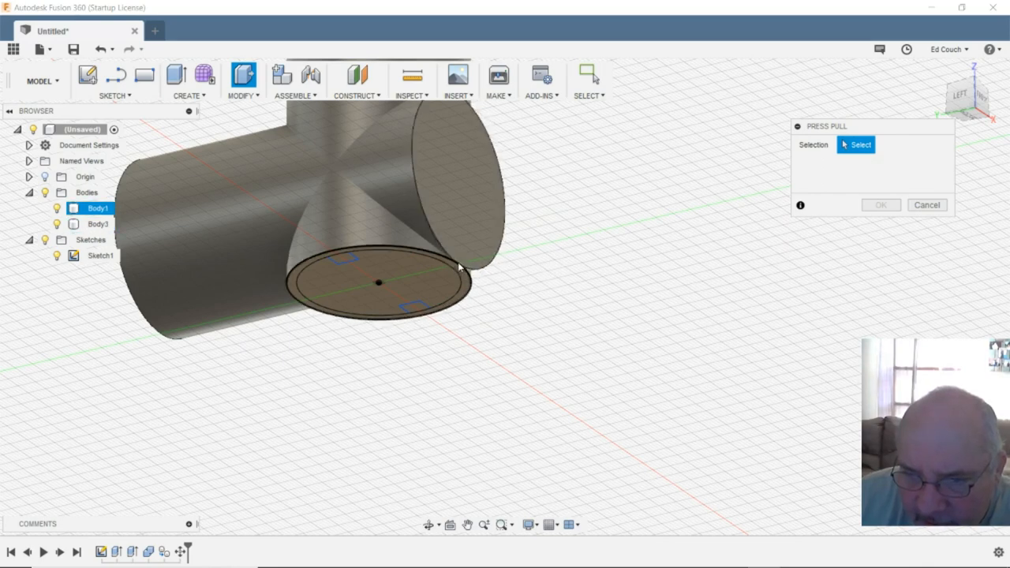
click(457, 262)
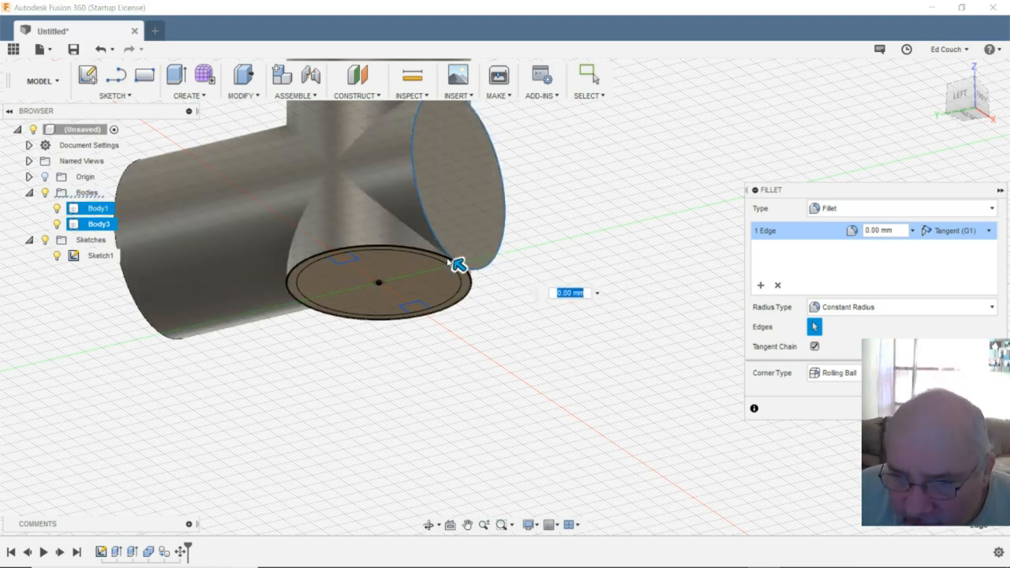
mouse_move(456, 263)
text(9)
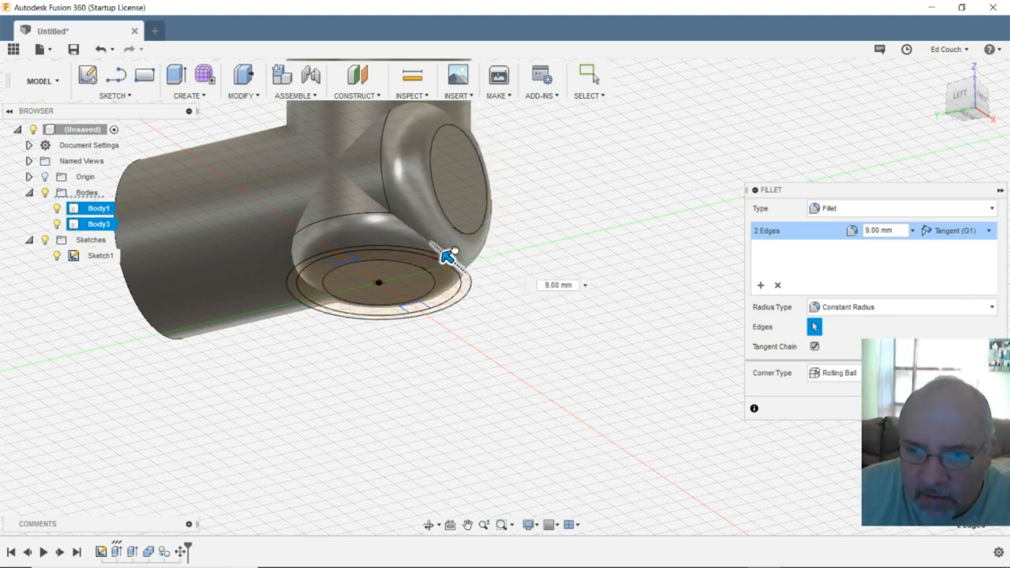
drag(450, 256, 438, 248)
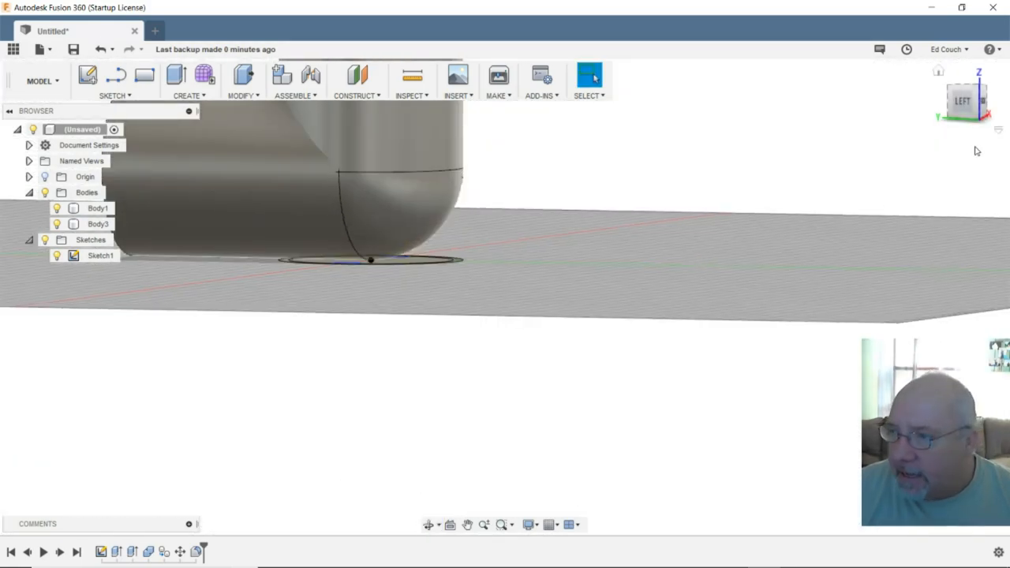
click(962, 101)
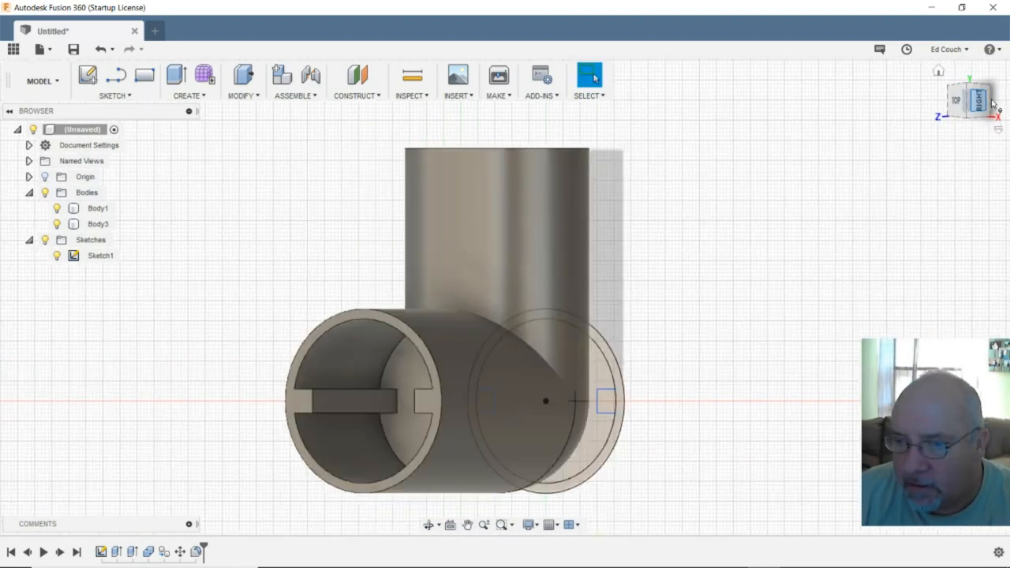
click(978, 102)
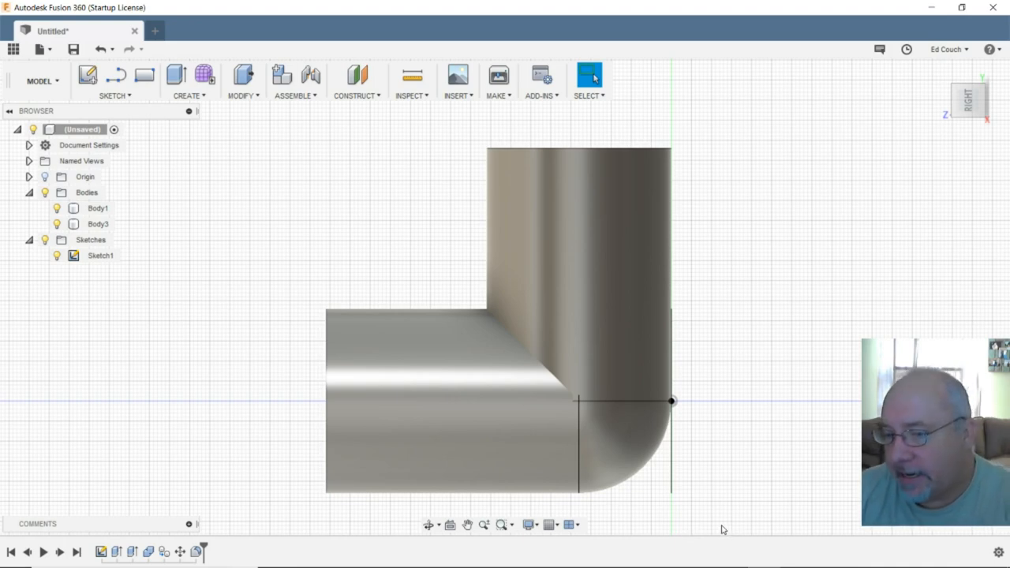
mouse_move(449, 295)
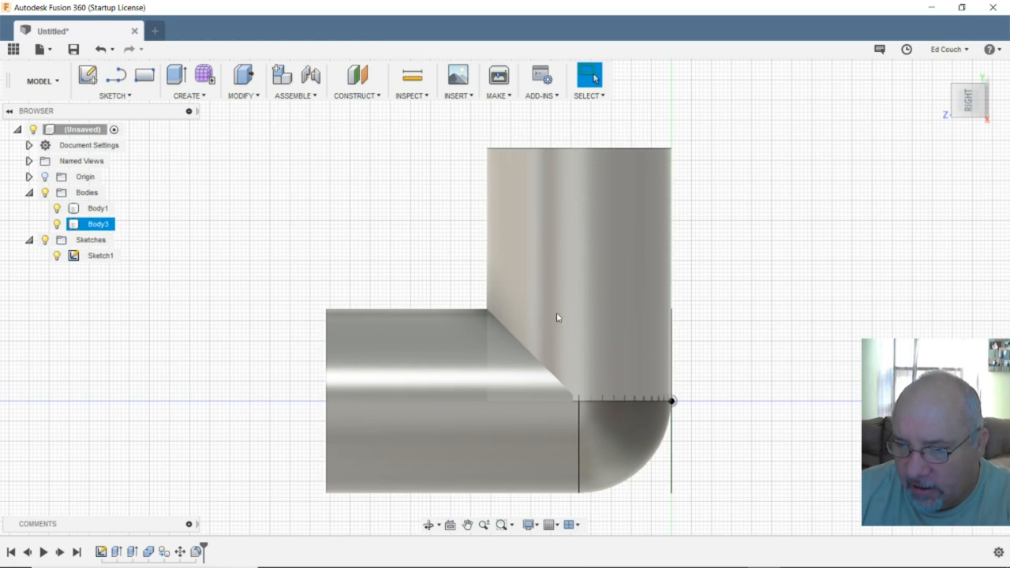
click(97, 208)
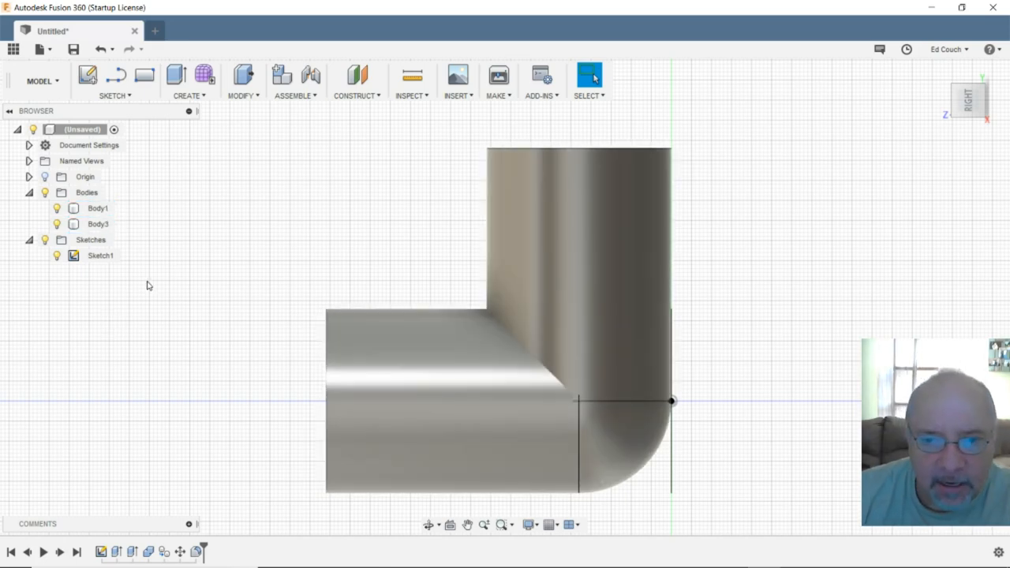
mouse_move(136, 239)
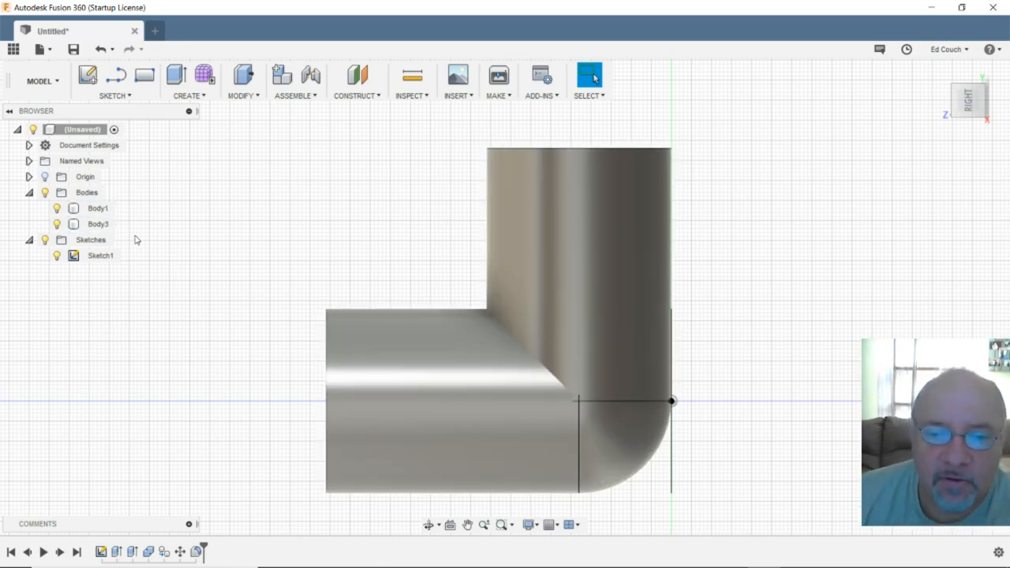
mouse_move(331, 251)
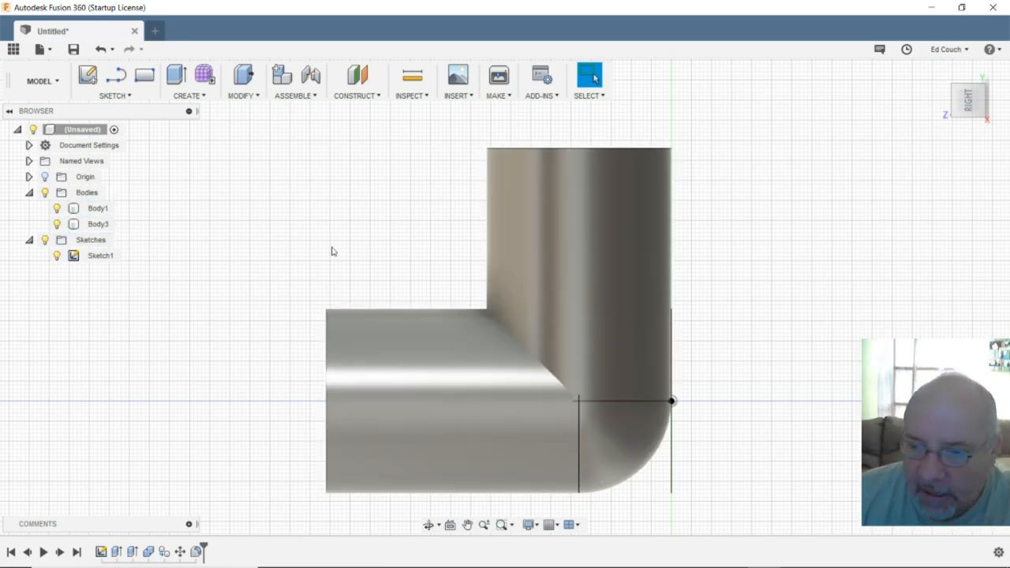
click(98, 224)
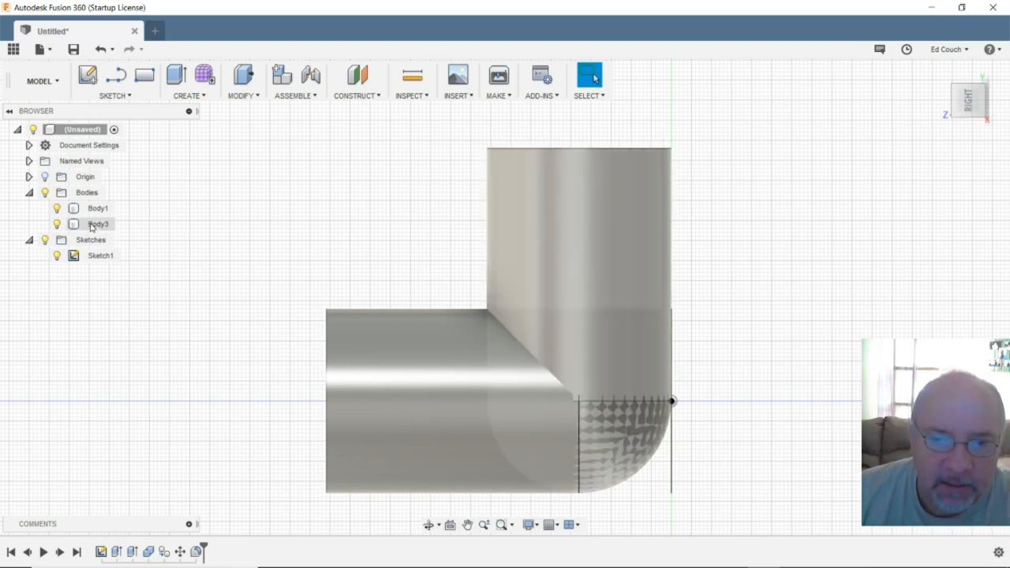
- Select Body3 and Body1 and merge them with Combine using Join
click(98, 223)
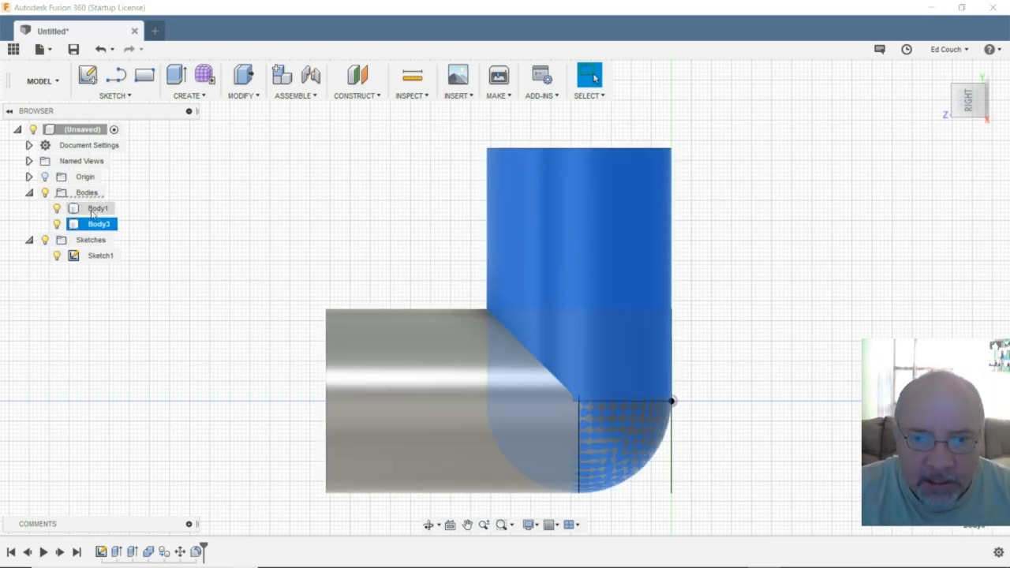
click(97, 208)
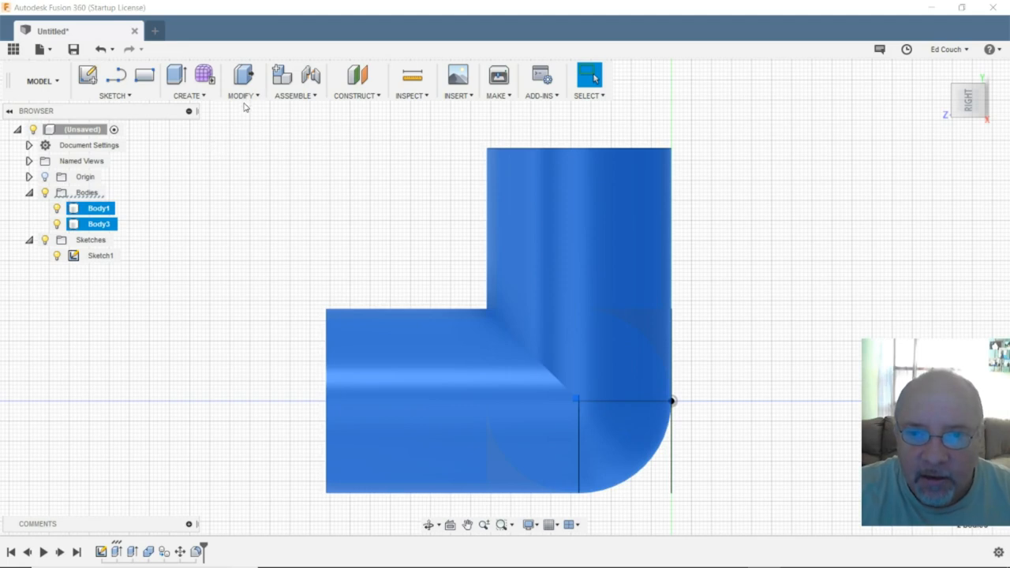
click(243, 81)
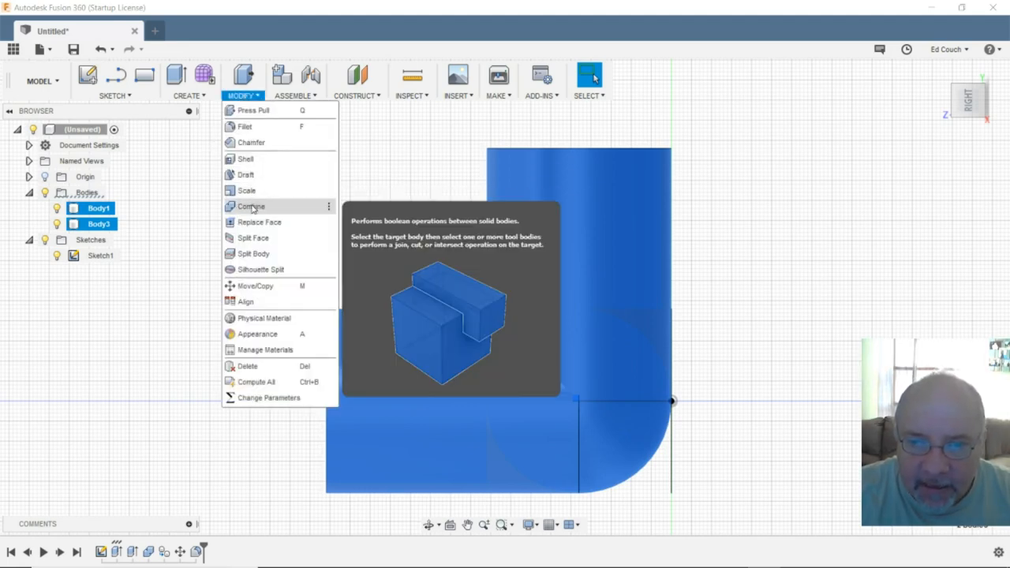
click(251, 206)
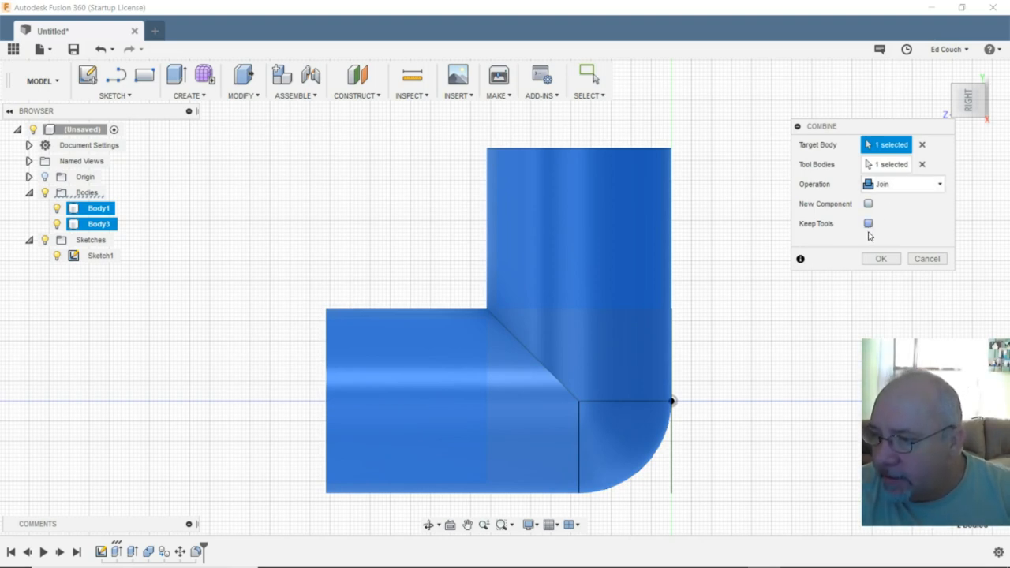
click(881, 258)
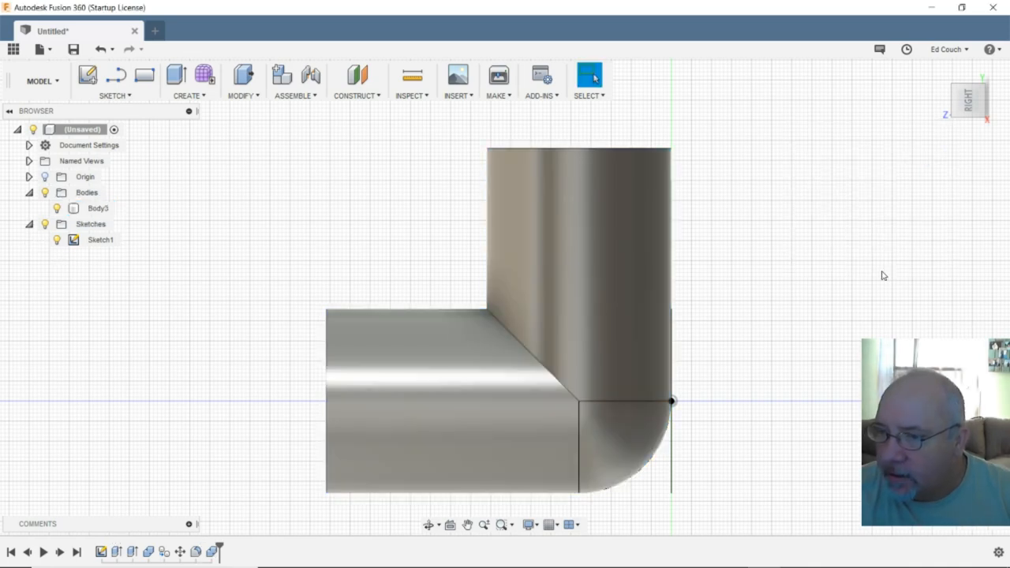
click(98, 208)
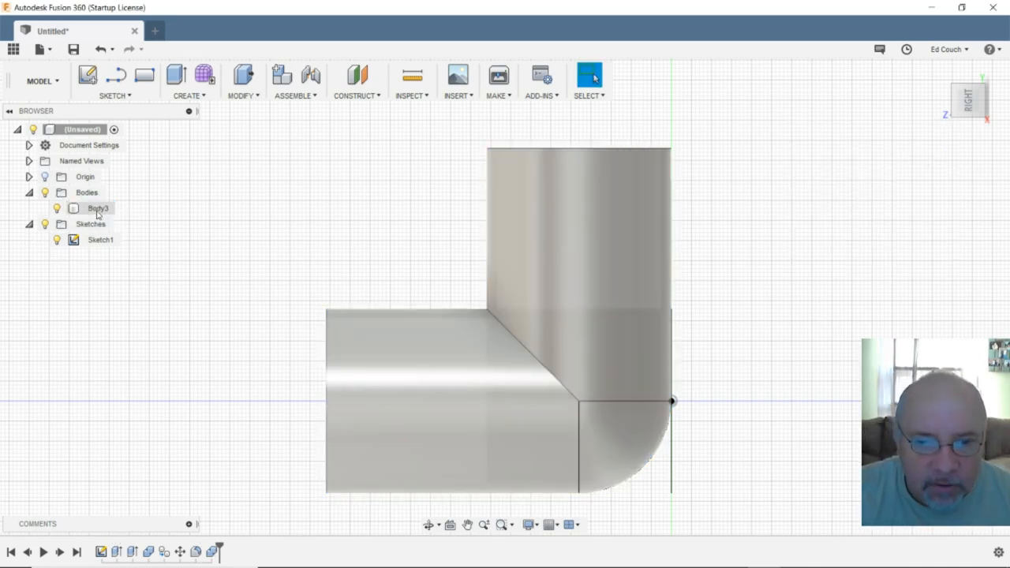
- Rename the joined body Body3 to 'Corner Bracket' in the browser
double_click(97, 208)
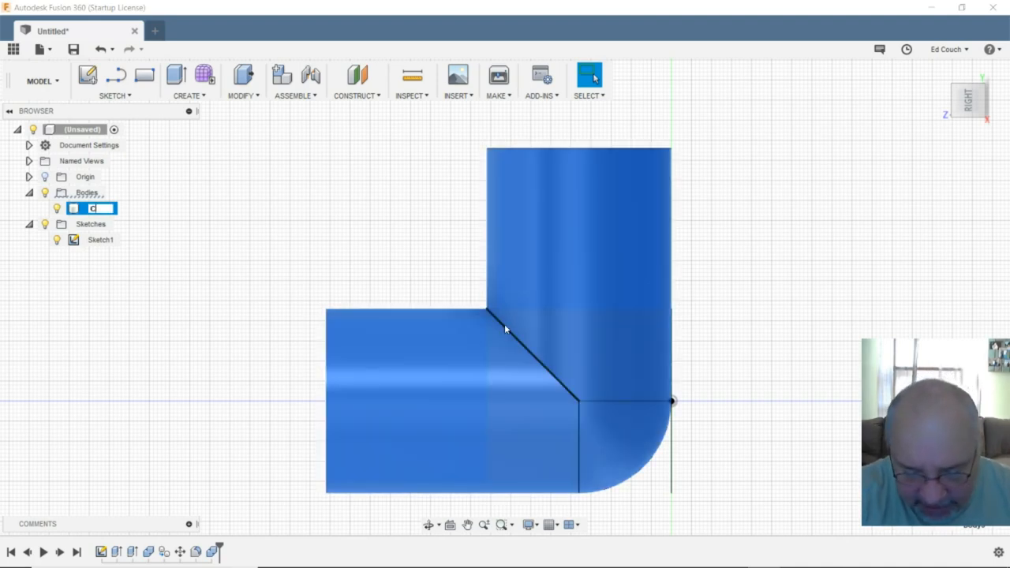
text(Corner)
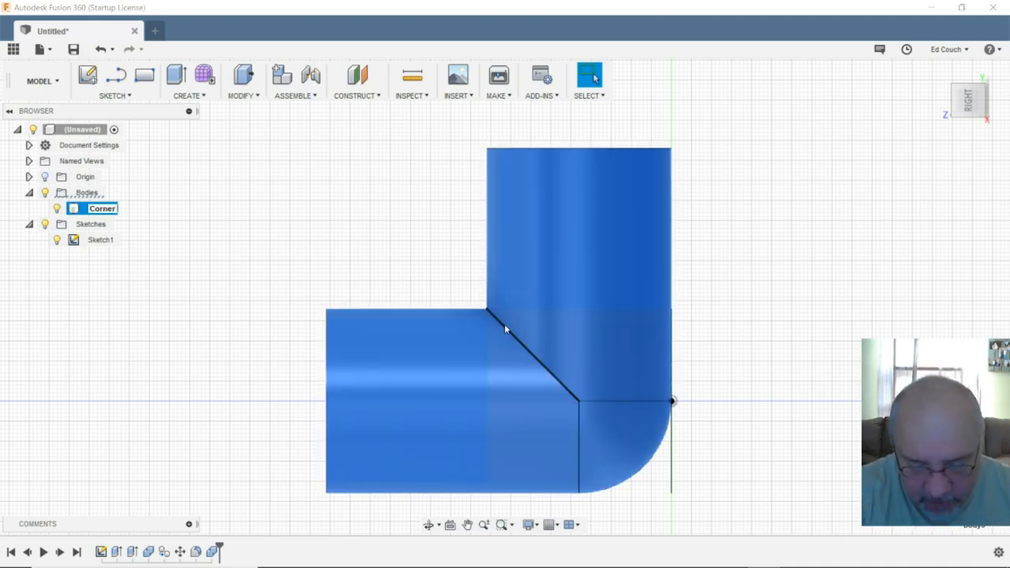
text(Bracket)
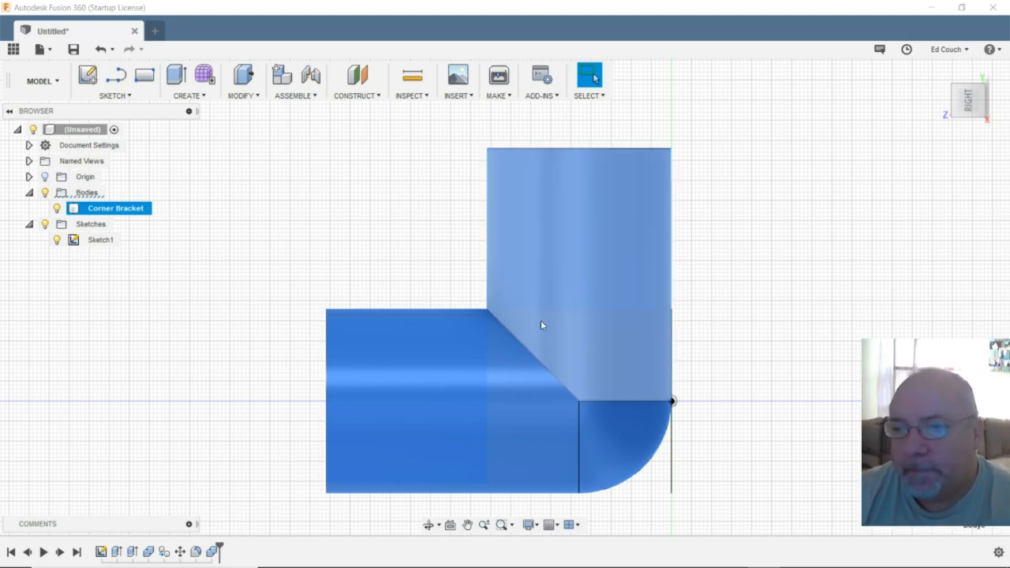
mouse_move(813, 187)
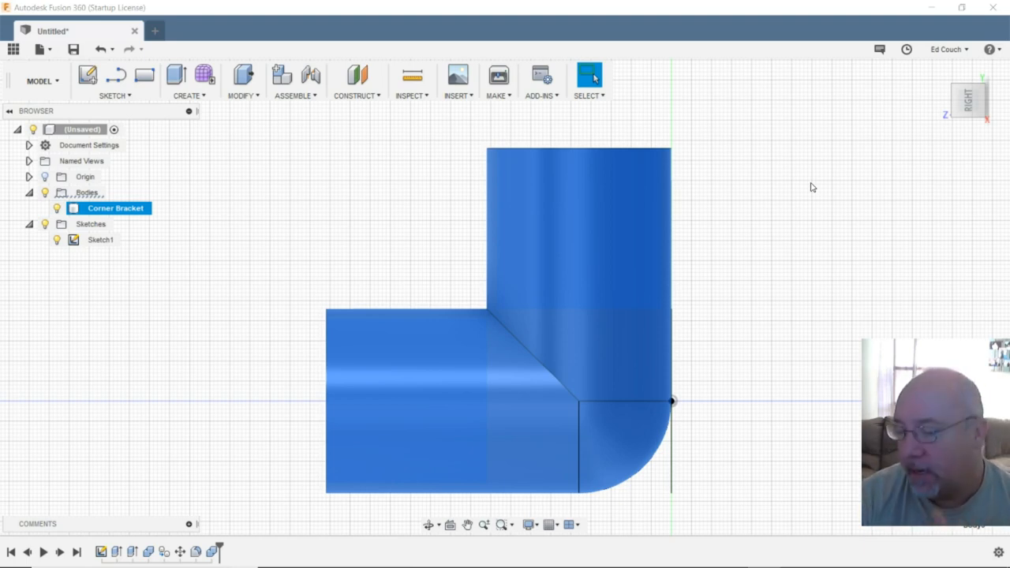
mouse_move(821, 191)
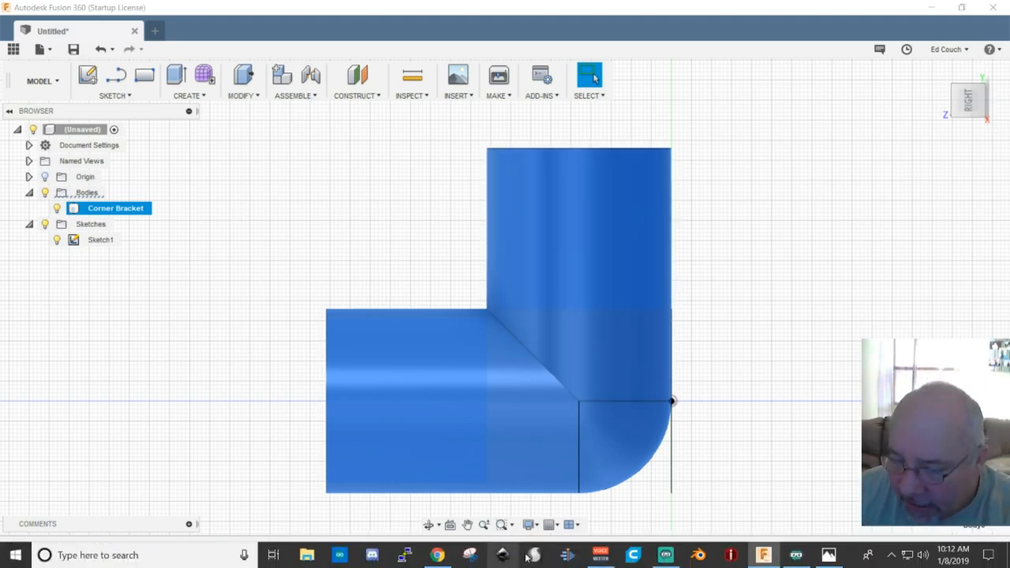
- Switch from Fusion 360 to Streamlabs OBS using the taskbar icon
click(666, 555)
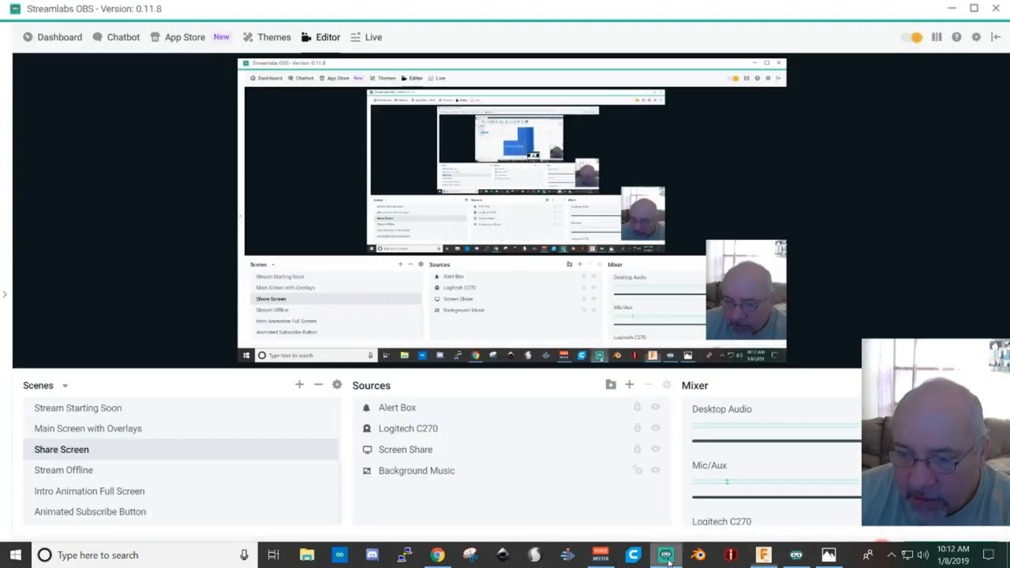